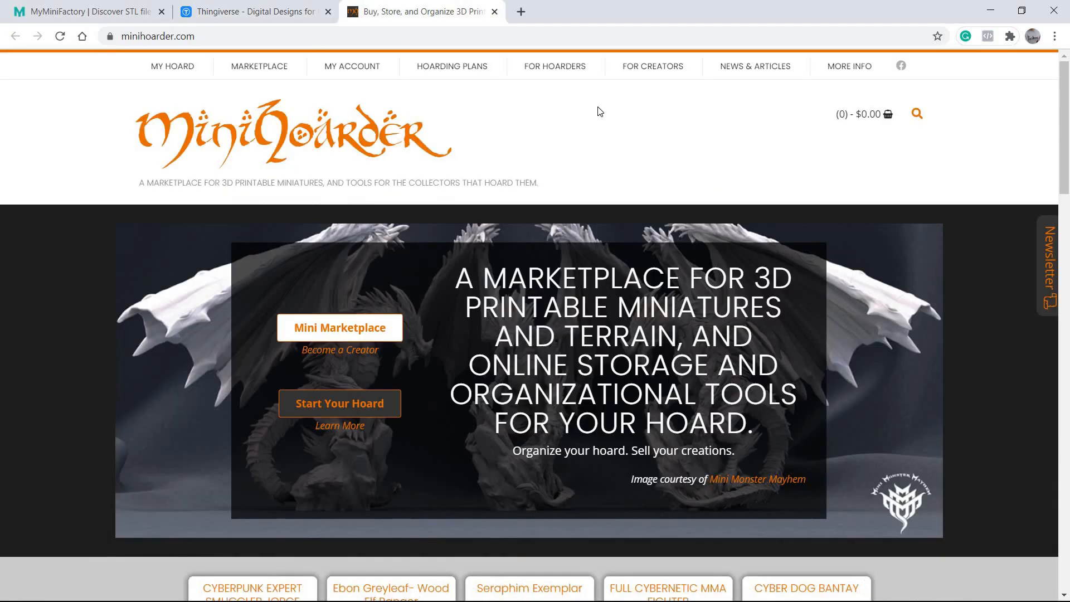
Flip between the Thingiverse, MyMiniFactory and MiniHoarder tabs, settling on MiniHoarder.
{"action": "left_click", "coordinate": [254, 11]}
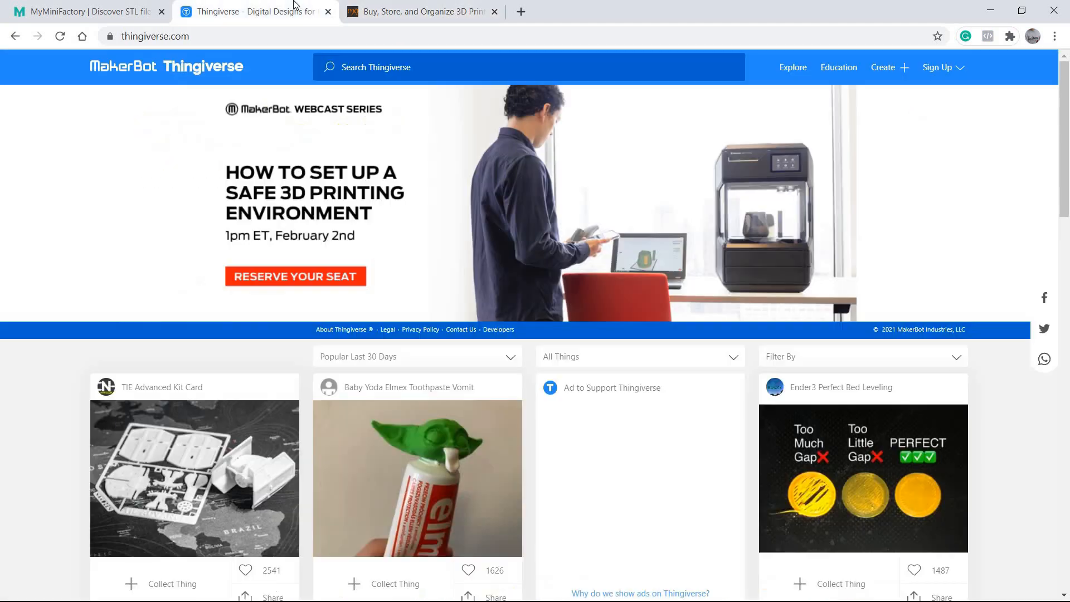
{"action": "left_click", "coordinate": [82, 11]}
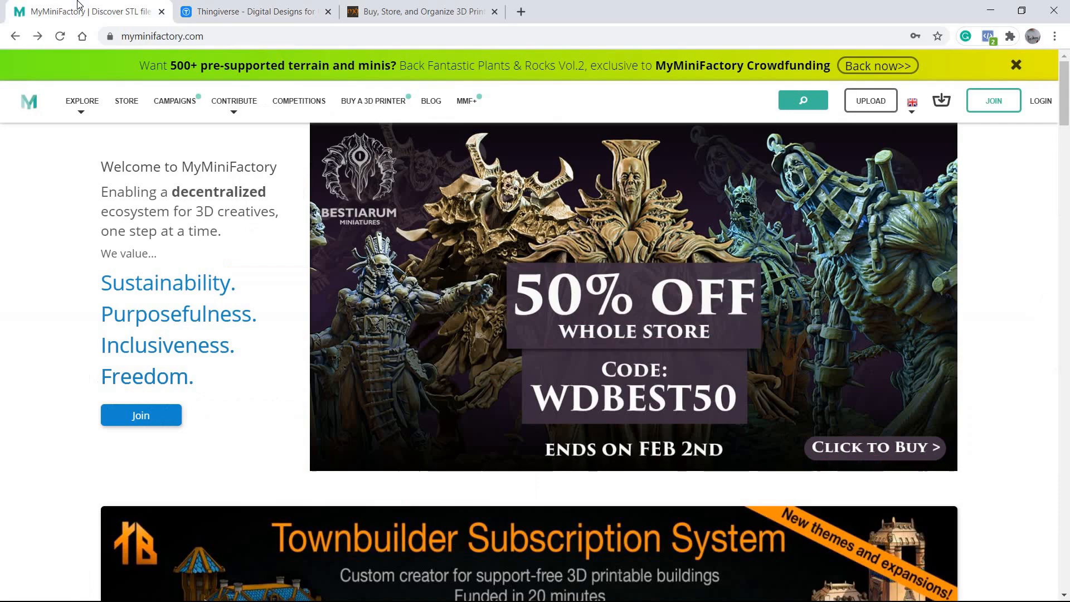
{"action": "left_click", "coordinate": [421, 11]}
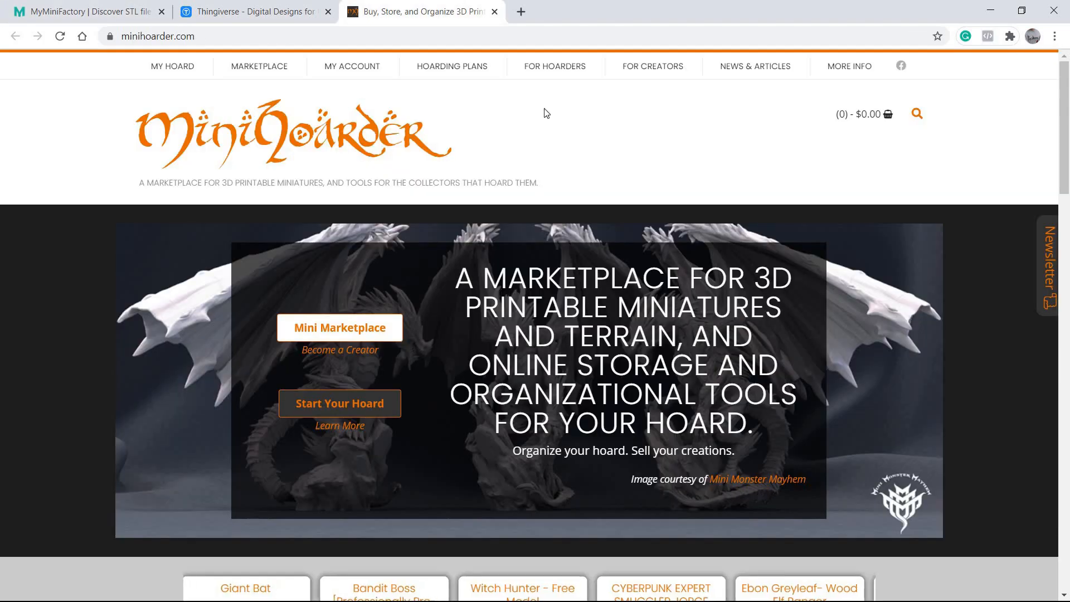
{"action": "left_click", "coordinate": [255, 11]}
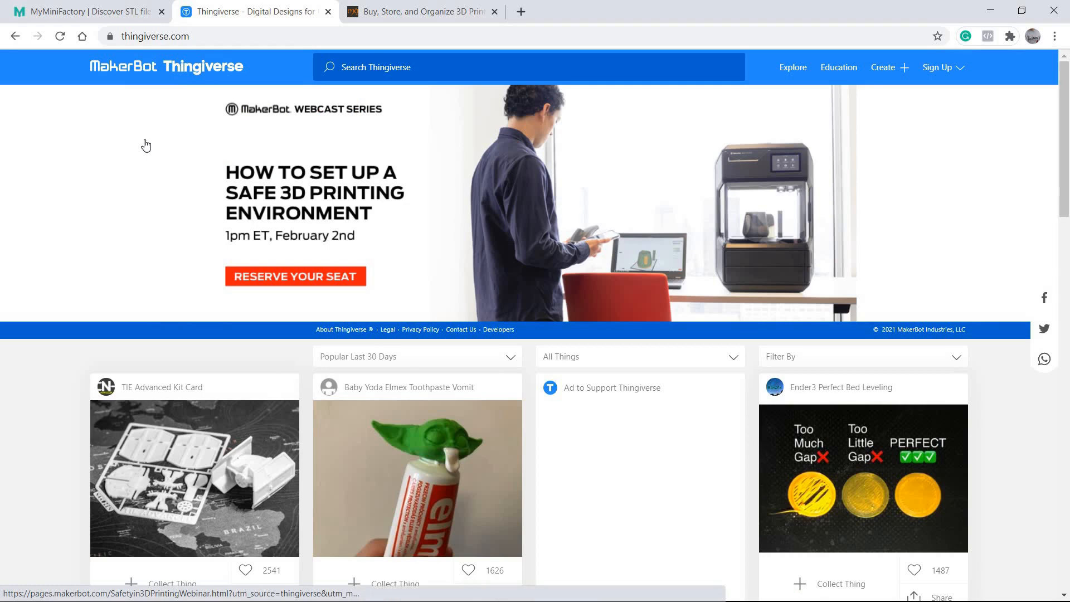
{"action": "left_click", "coordinate": [81, 11]}
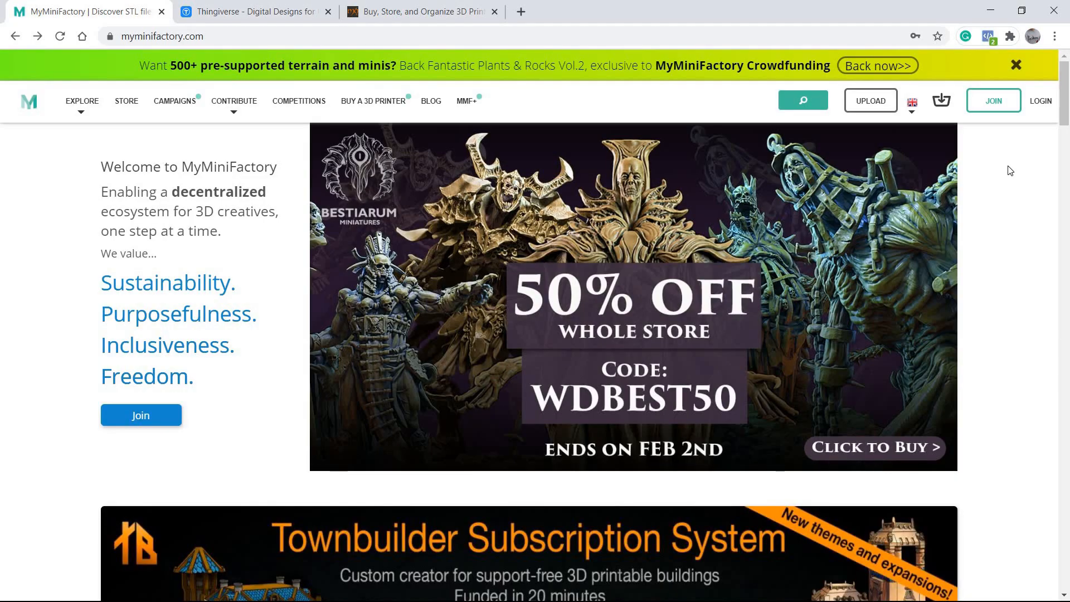
{"action": "left_click", "coordinate": [253, 11]}
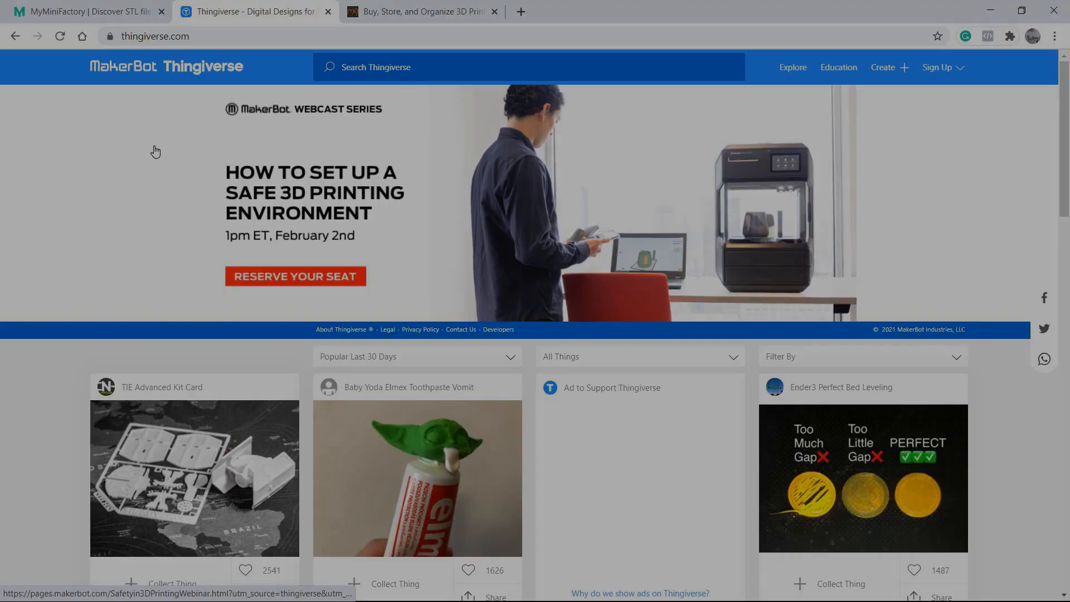
{"action": "left_click", "coordinate": [420, 11]}
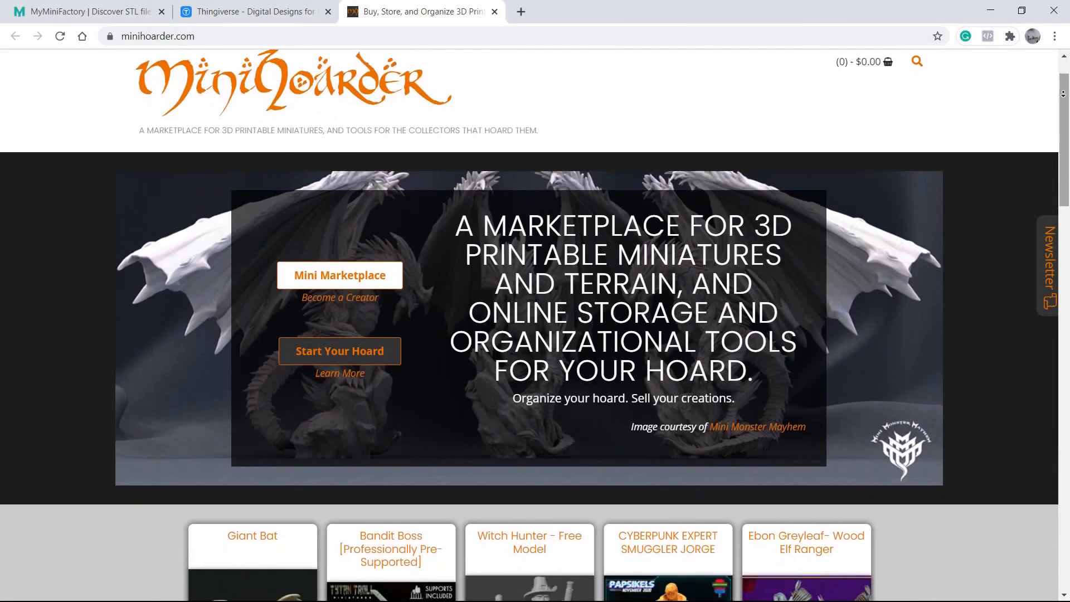
Scroll through the MiniHoarder homepage's pitch sections and follow Learn More.
{"action": "scroll", "scroll_direction": "down", "scroll_amount": 3}
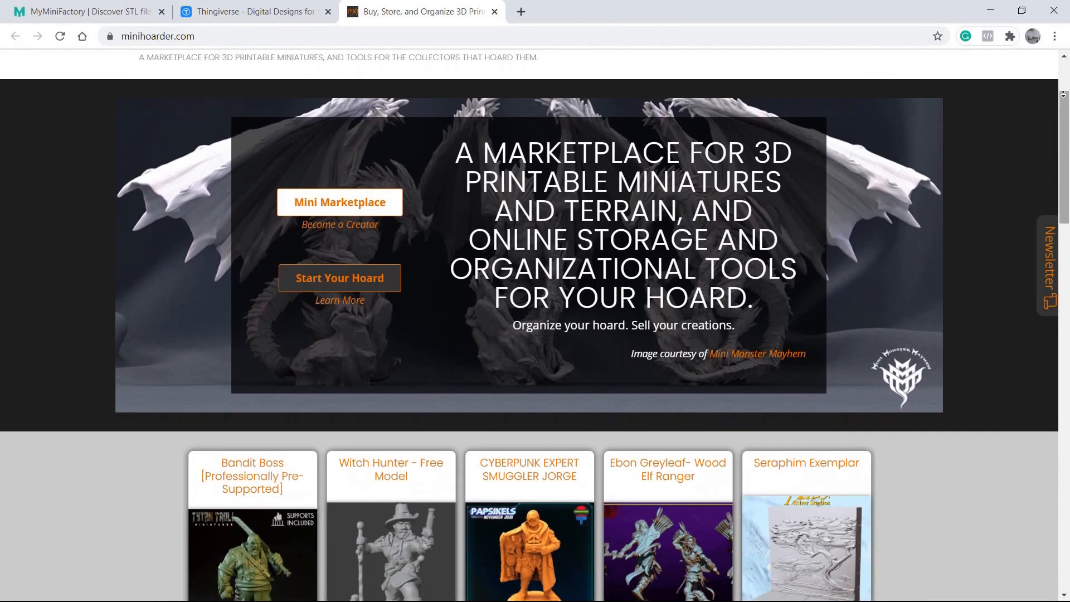
{"action": "scroll", "scroll_direction": "down", "scroll_amount": 3}
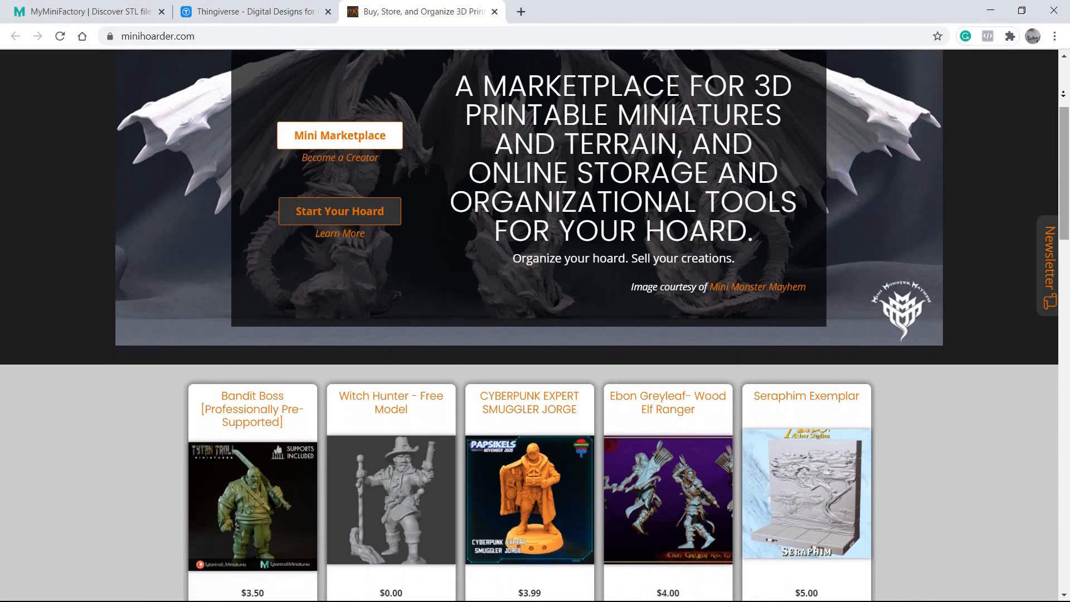
{"action": "scroll", "scroll_direction": "down", "scroll_amount": 3}
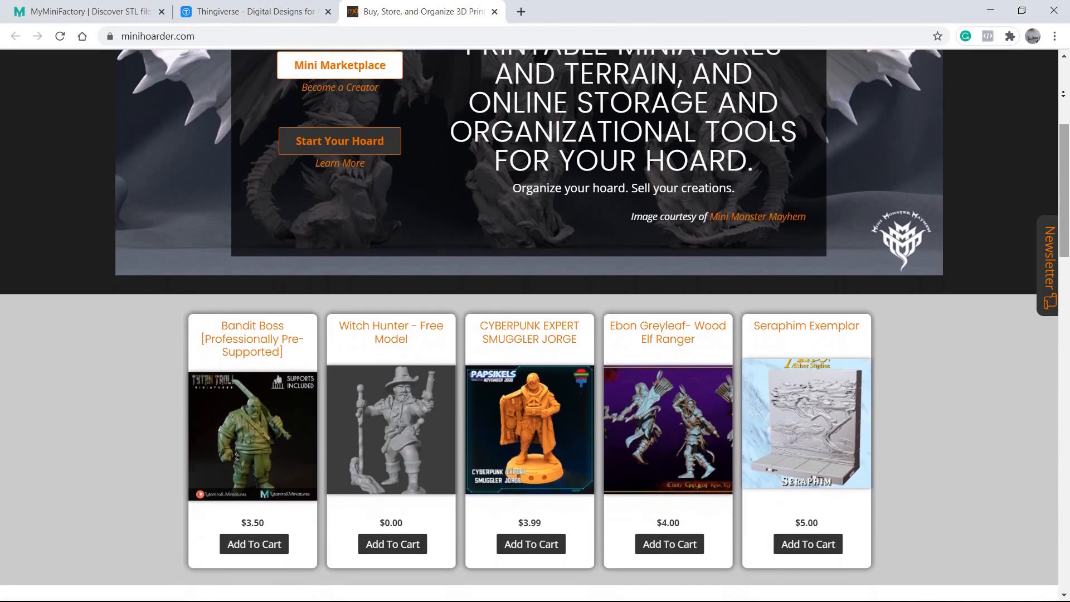
{"action": "scroll", "scroll_direction": "down", "scroll_amount": 3}
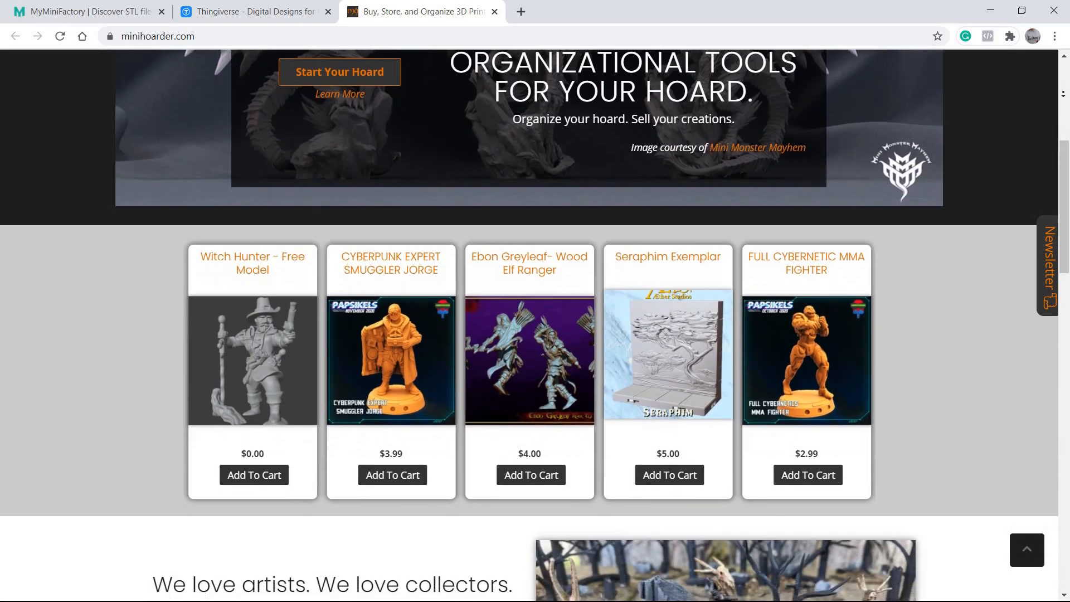
{"action": "scroll", "scroll_direction": "down", "scroll_amount": 3}
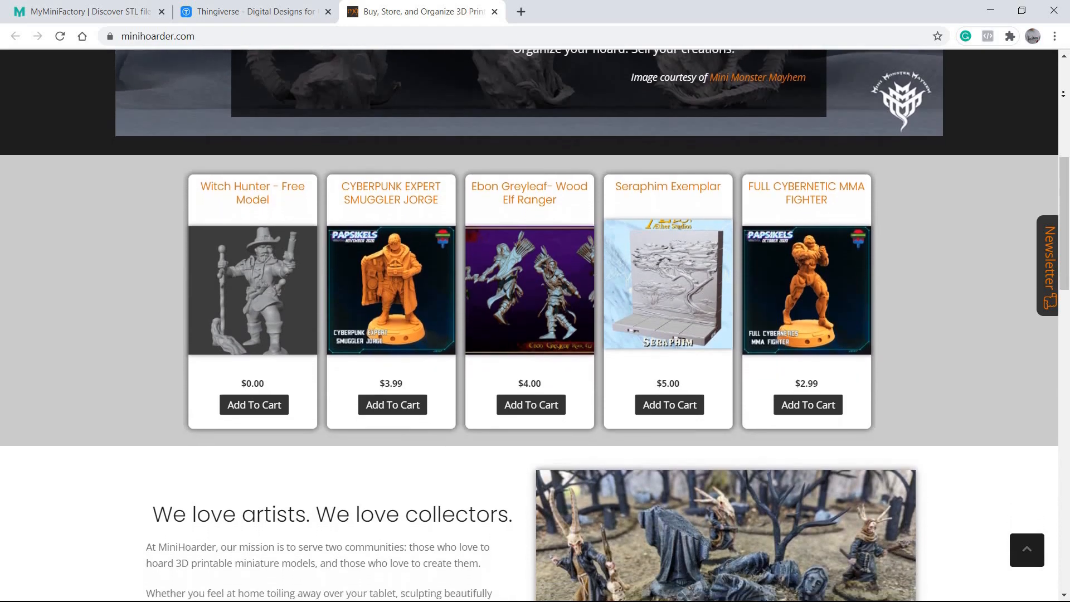
{"action": "scroll", "scroll_direction": "down", "scroll_amount": 3}
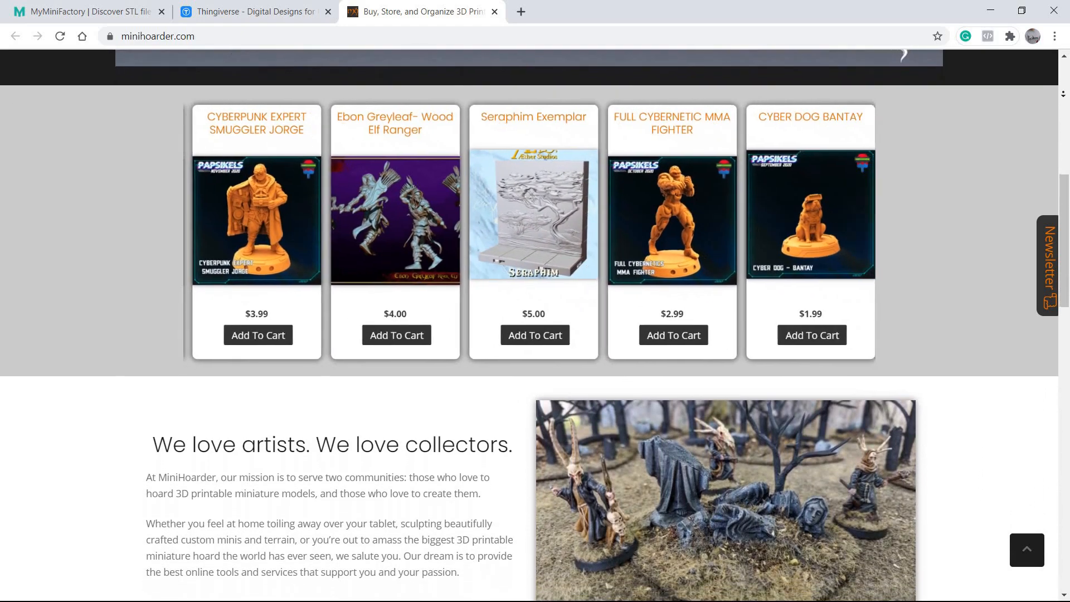
{"action": "scroll", "scroll_direction": "down", "scroll_amount": 3}
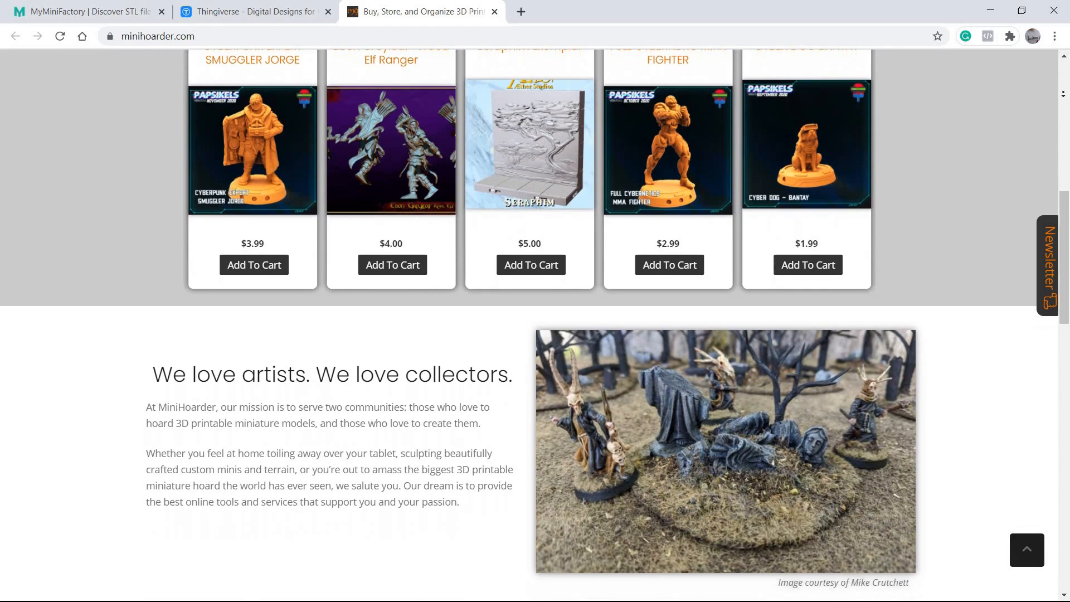
{"action": "scroll", "scroll_direction": "down", "scroll_amount": 3}
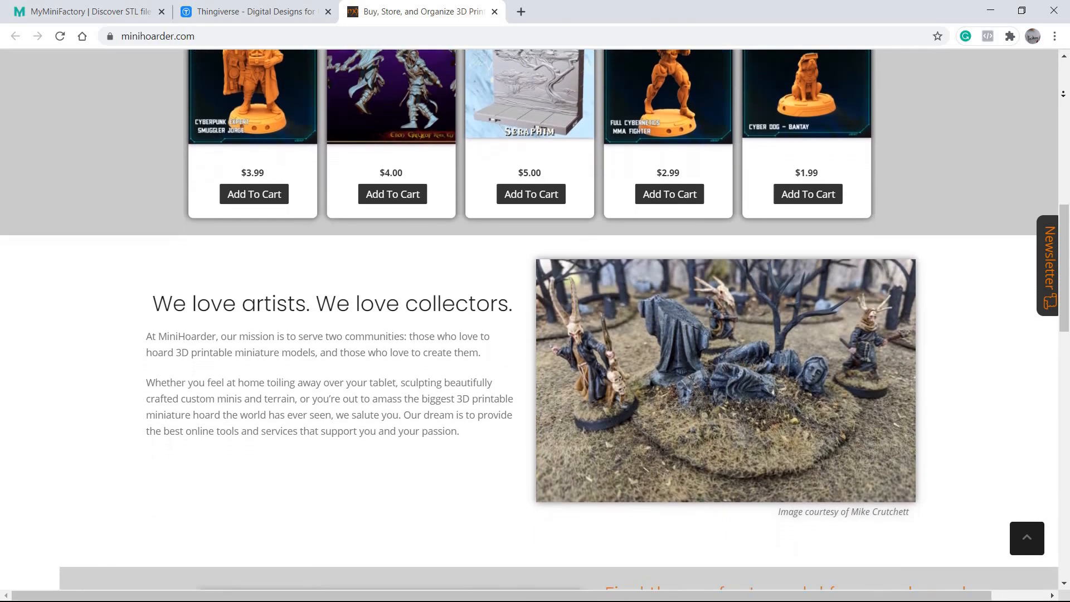
{"action": "scroll", "scroll_direction": "down", "scroll_amount": 3}
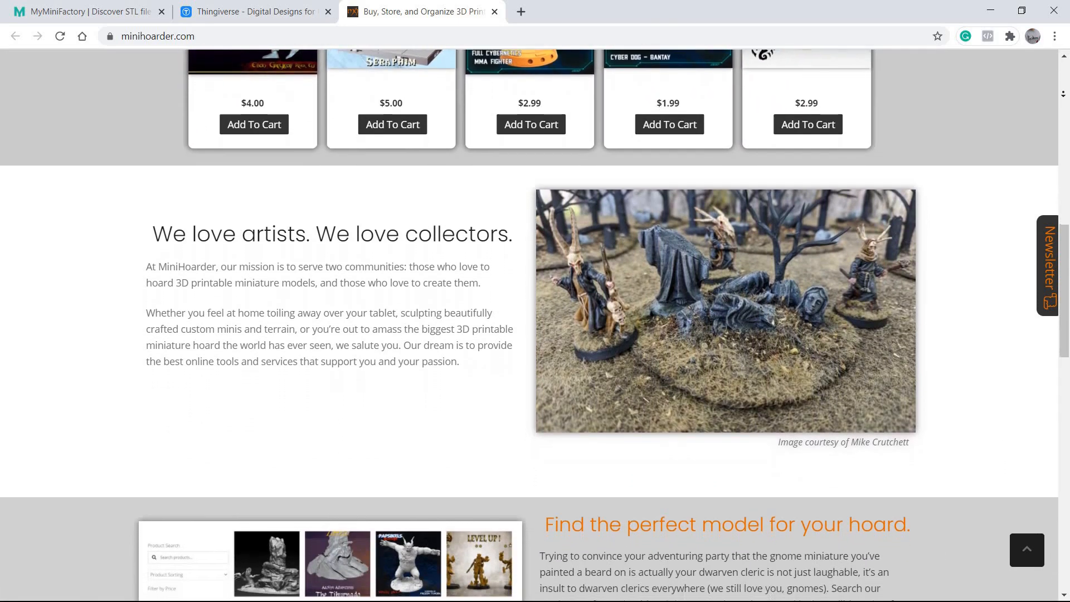
{"action": "scroll", "scroll_direction": "down", "scroll_amount": 3}
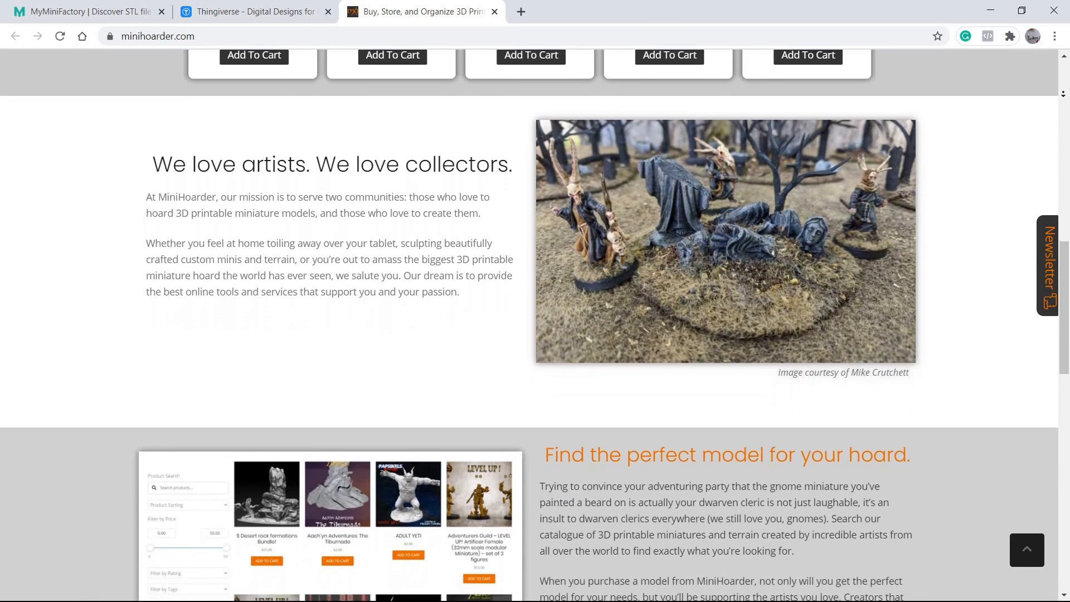
{"action": "scroll", "scroll_direction": "down", "scroll_amount": 3}
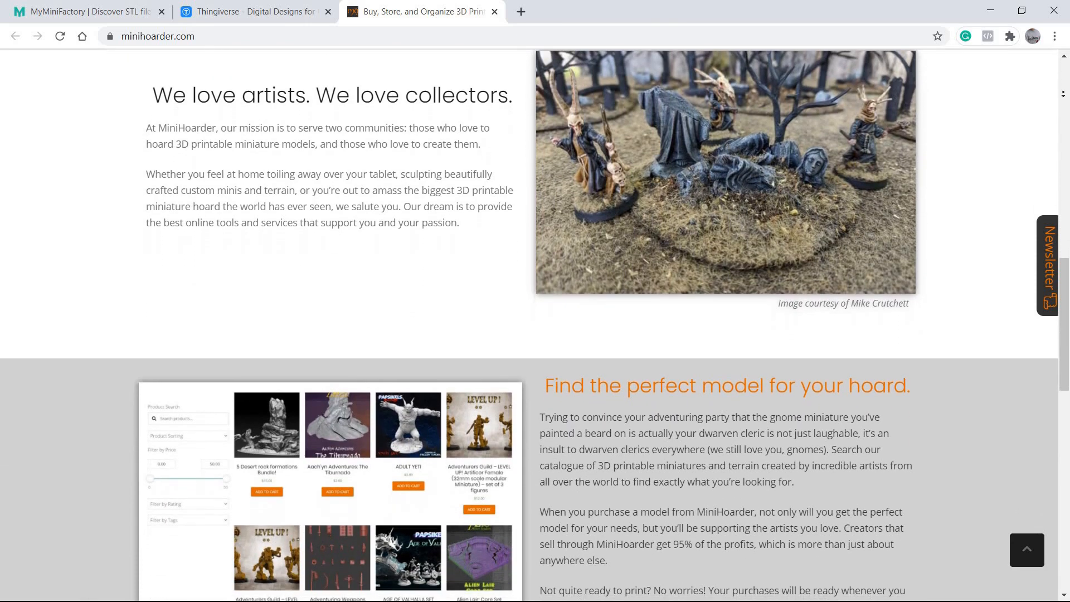
{"action": "scroll", "scroll_direction": "down", "scroll_amount": 3}
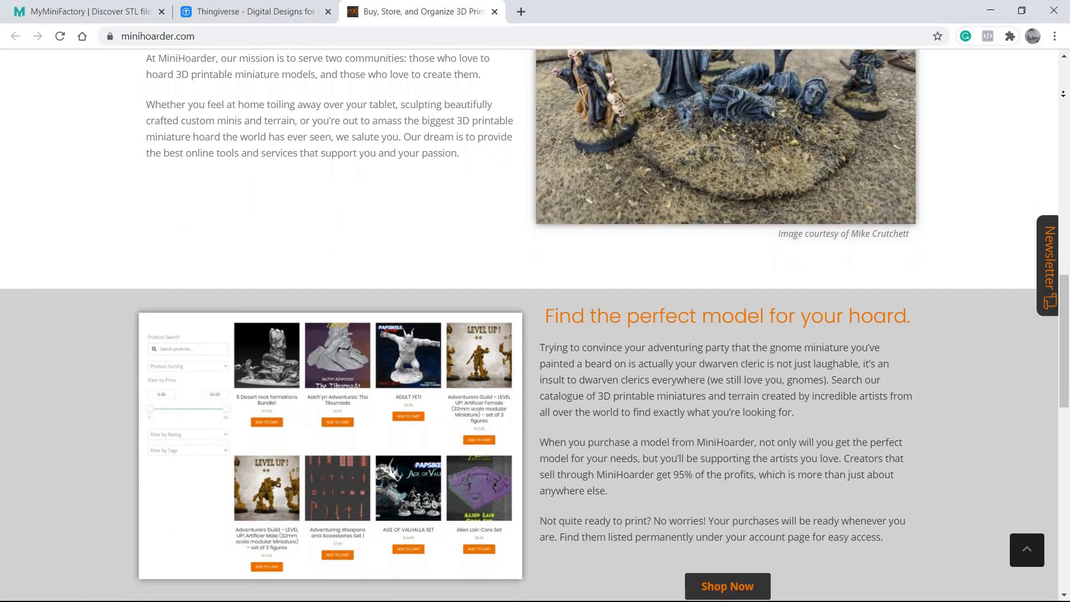
{"action": "scroll", "scroll_direction": "down", "scroll_amount": 3}
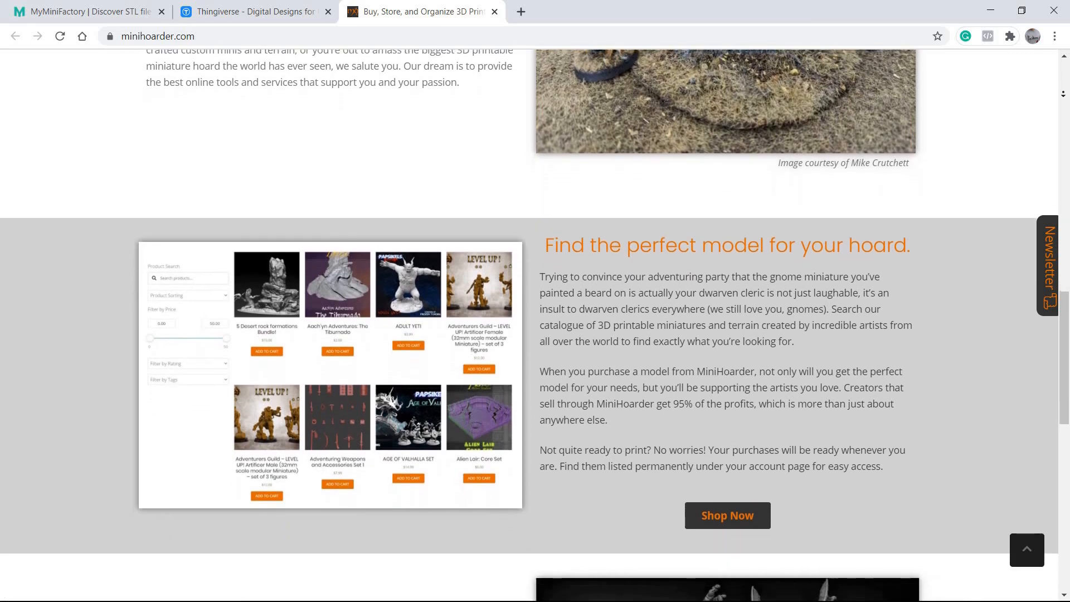
{"action": "scroll", "scroll_direction": "down", "scroll_amount": 3}
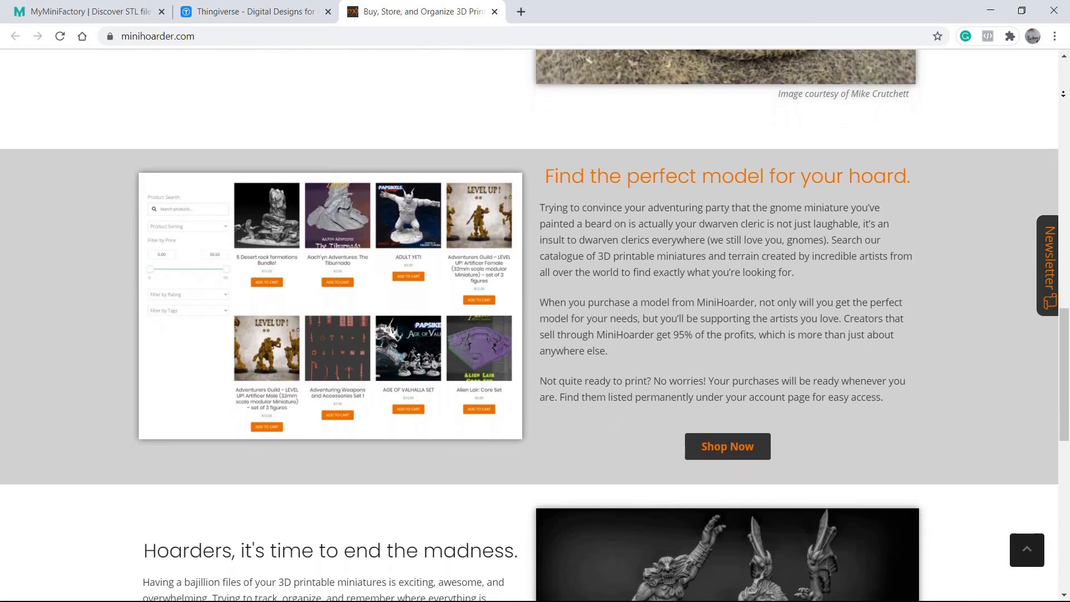
{"action": "scroll", "scroll_direction": "down", "scroll_amount": 3}
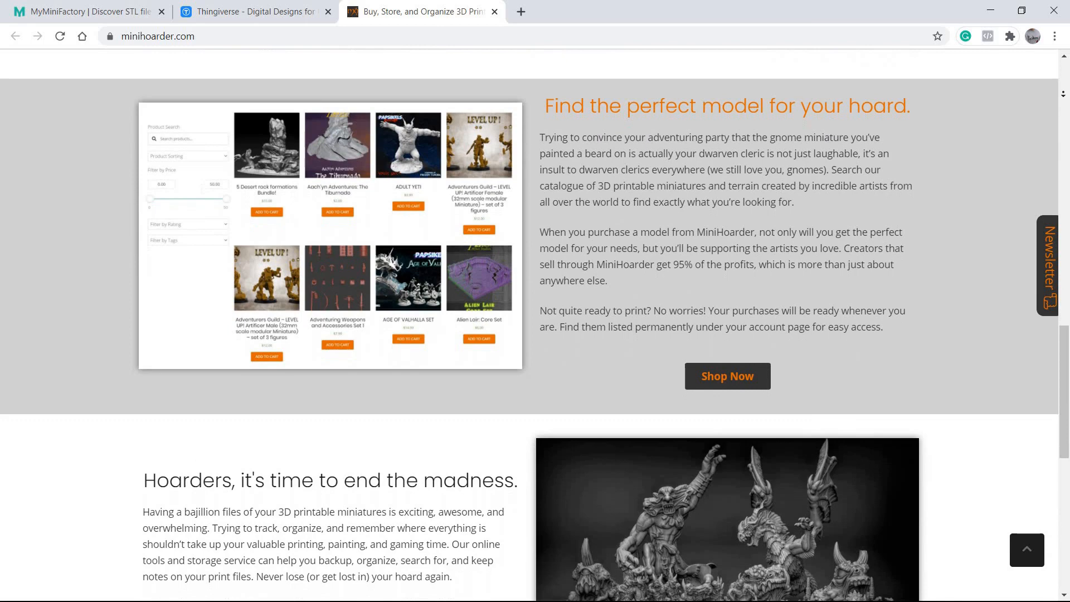
{"action": "scroll", "scroll_direction": "down", "scroll_amount": 3}
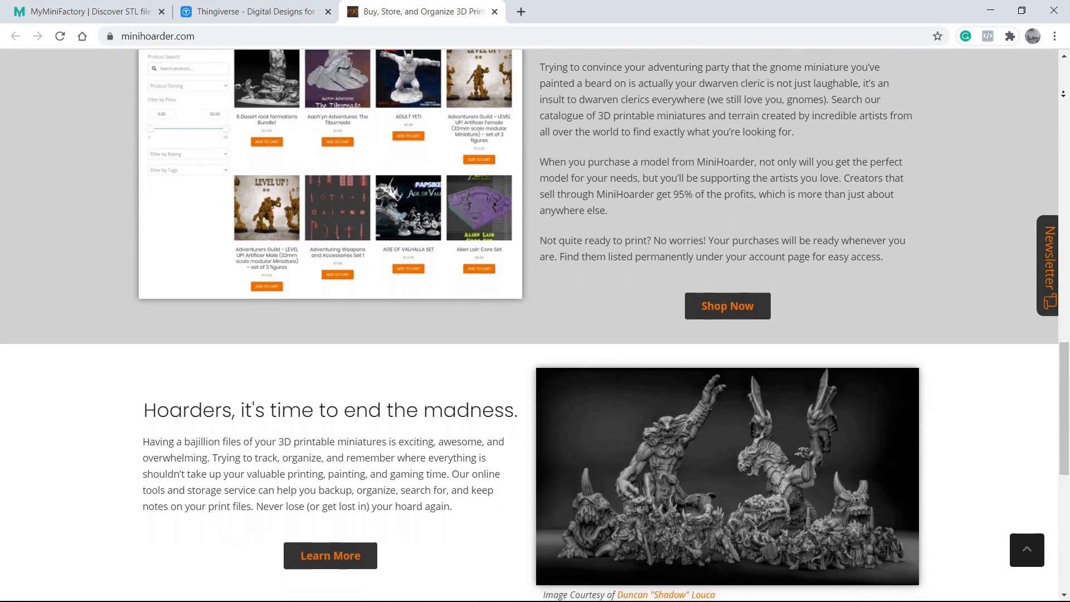
{"action": "scroll", "scroll_direction": "down", "scroll_amount": 3}
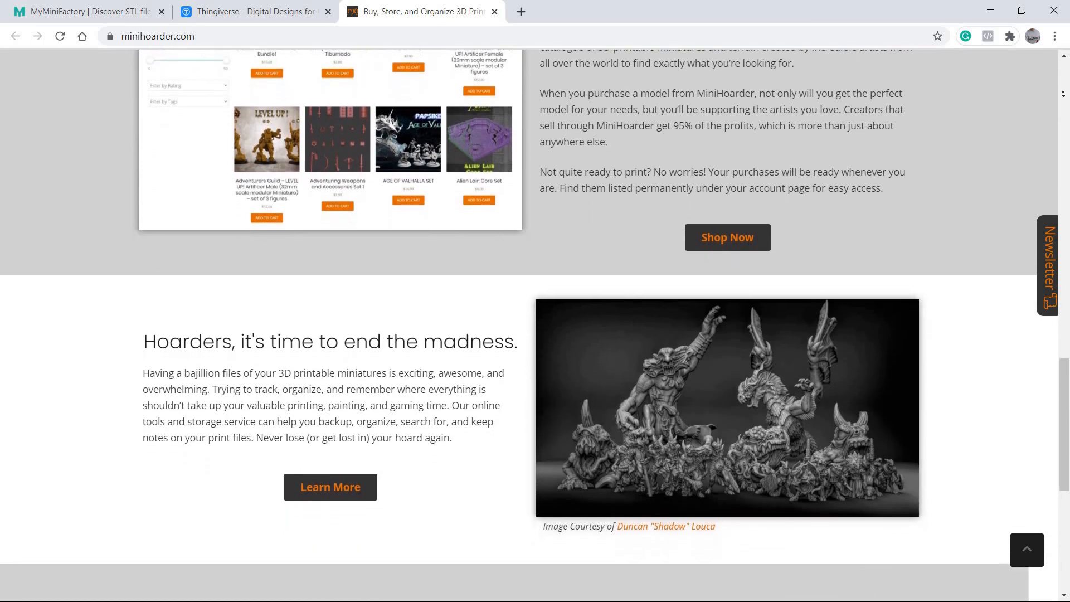
{"action": "scroll", "scroll_direction": "down", "scroll_amount": 3}
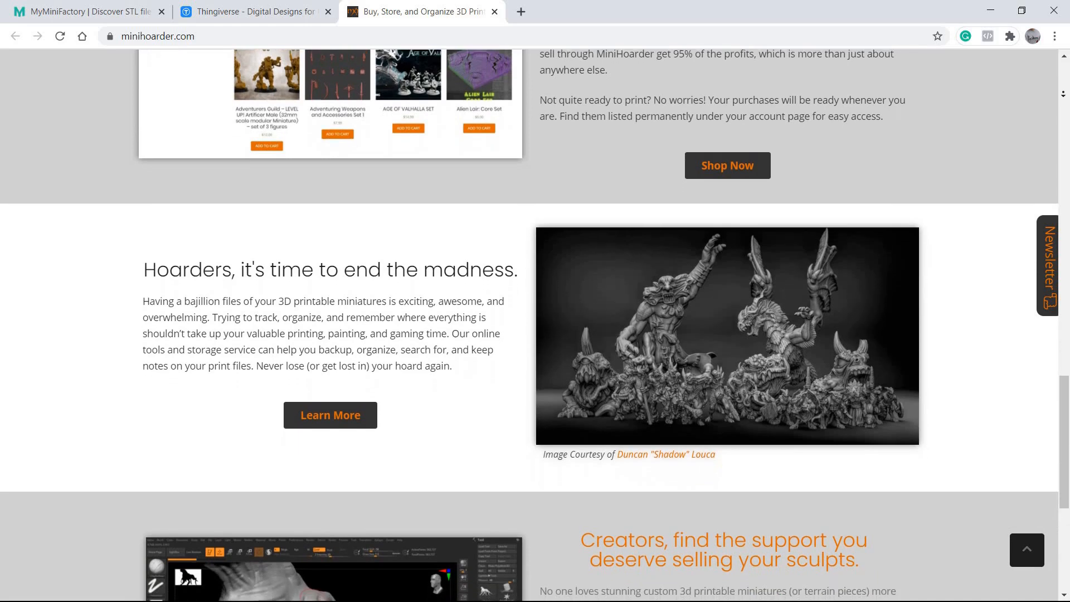
{"action": "scroll", "scroll_direction": "down", "scroll_amount": 3}
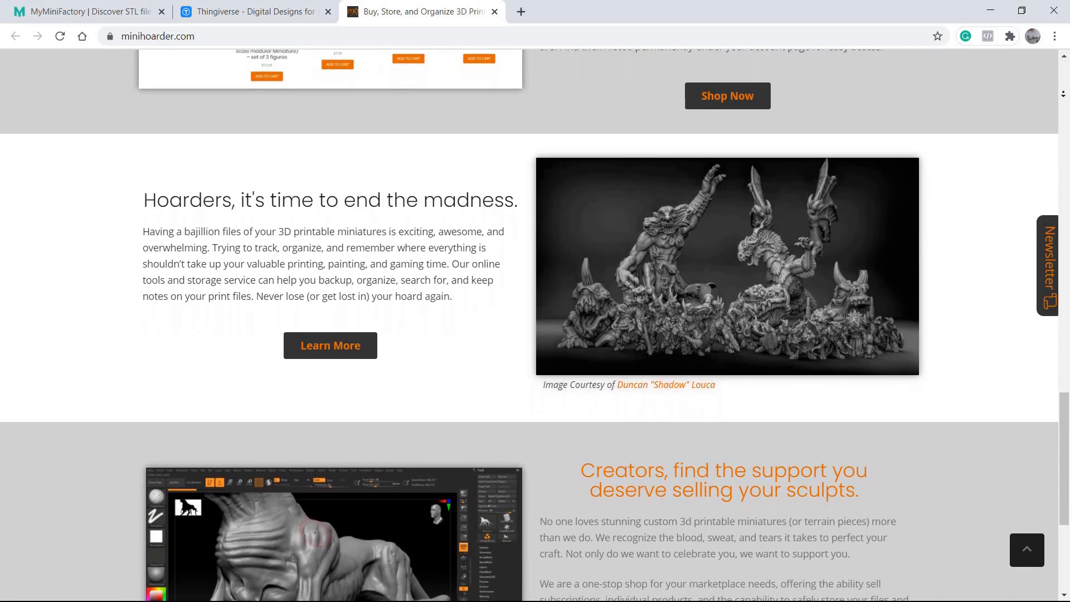
{"action": "scroll", "scroll_direction": "down", "scroll_amount": 3}
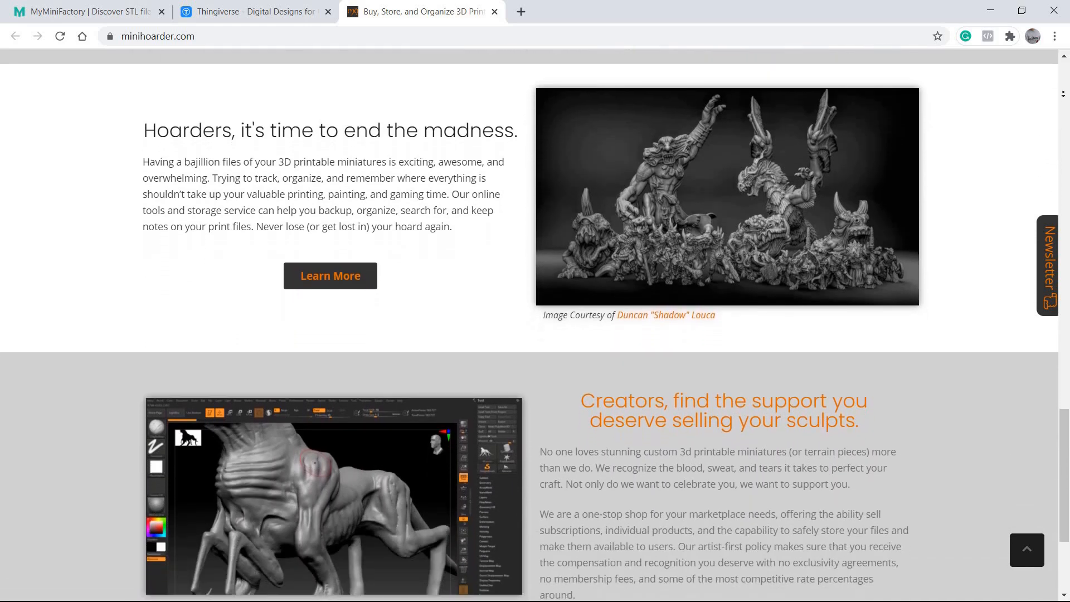
{"action": "scroll", "scroll_direction": "down", "scroll_amount": 3}
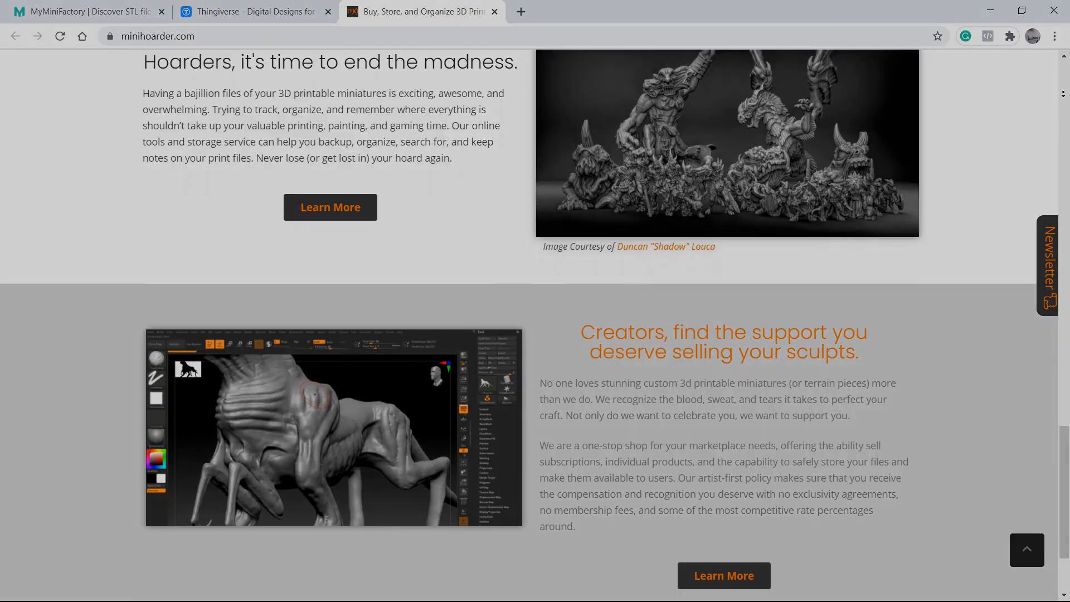
{"action": "left_click", "coordinate": [330, 208]}
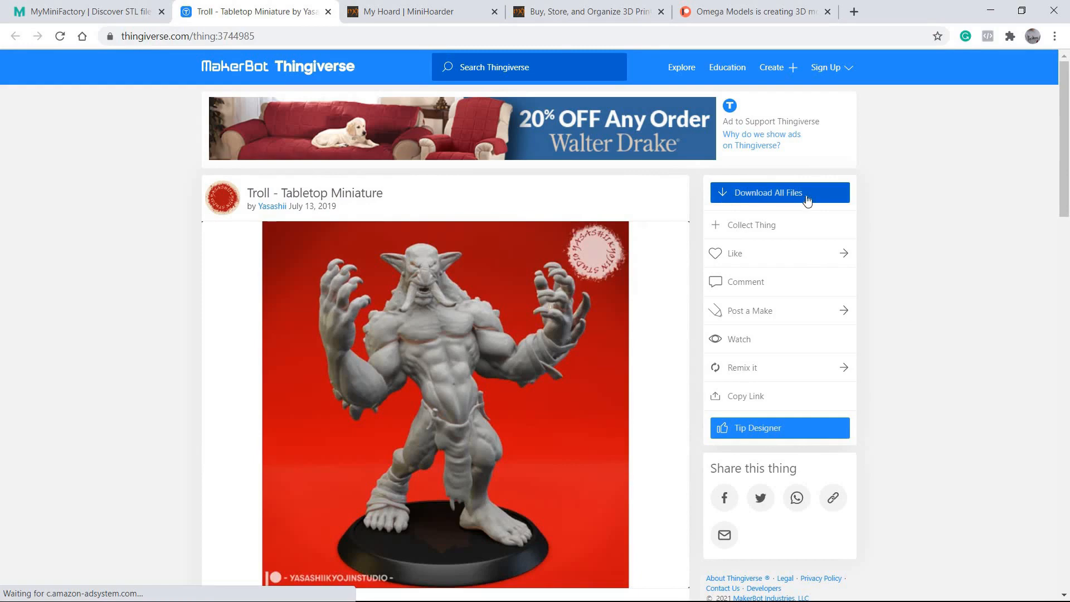
{"action": "mouse_move", "coordinate": [914, 241]}
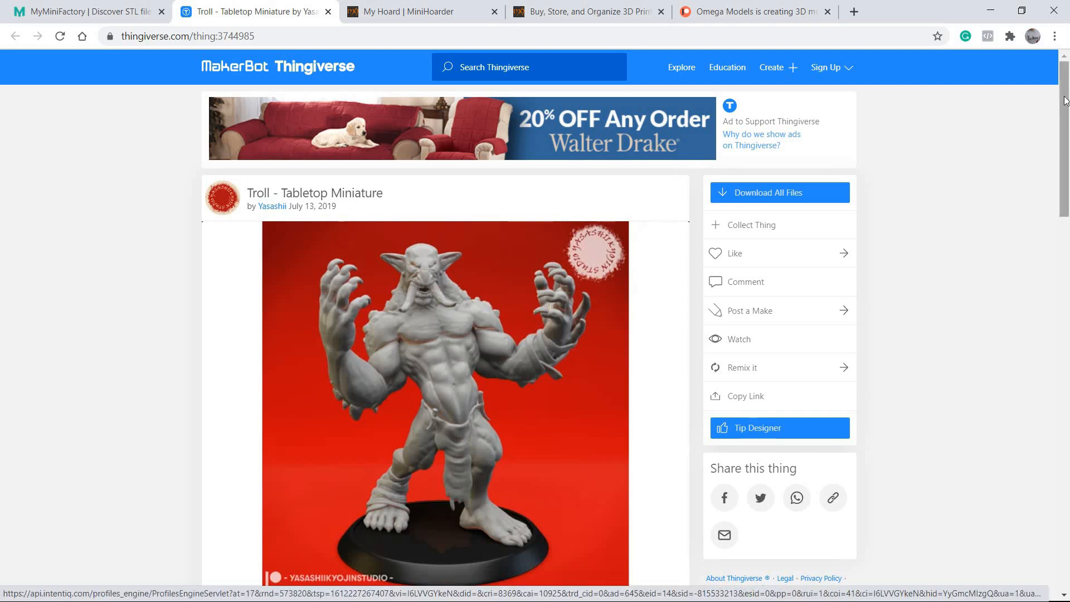
Scroll the Troll - Tabletop Miniature page toward its Download All Files button.
{"action": "scroll", "scroll_direction": "down", "scroll_amount": 3}
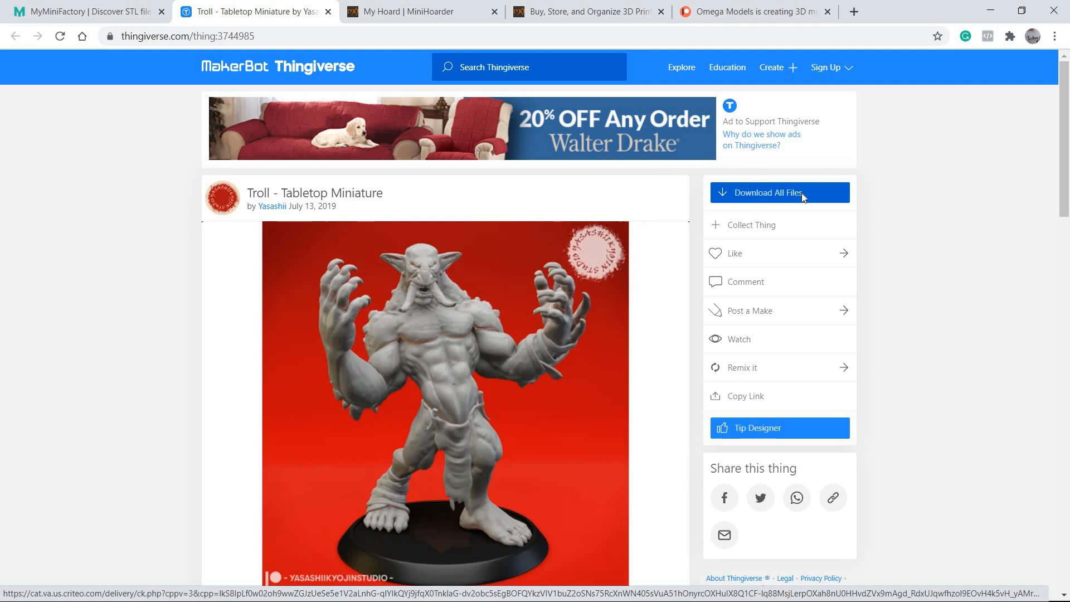
Download all the Troll miniature's files as a zip saved to the Desktop.
{"action": "left_click", "coordinate": [764, 192]}
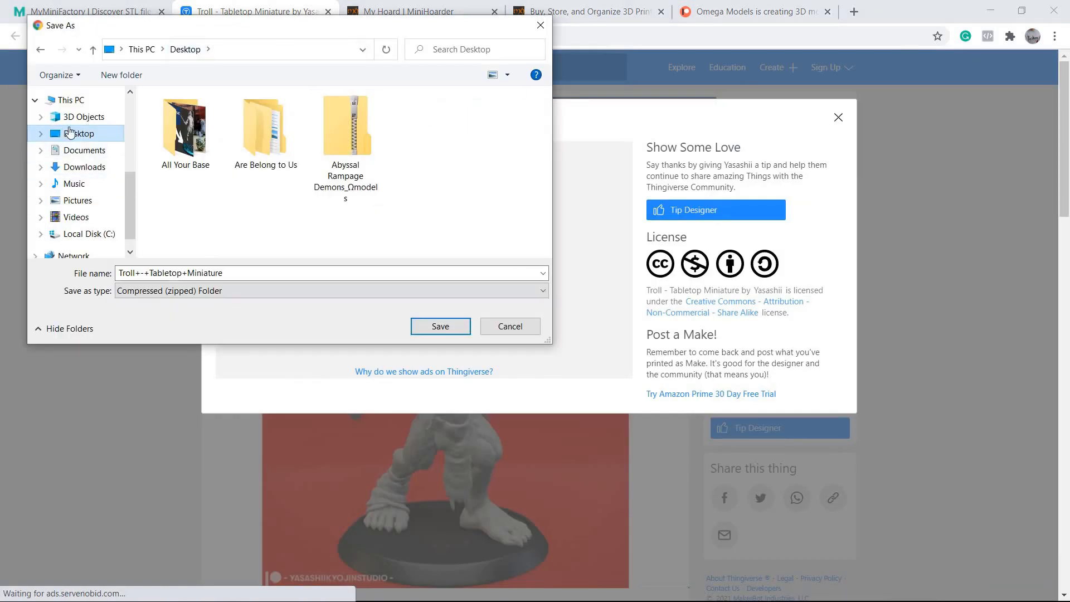
{"action": "left_click", "coordinate": [344, 125]}
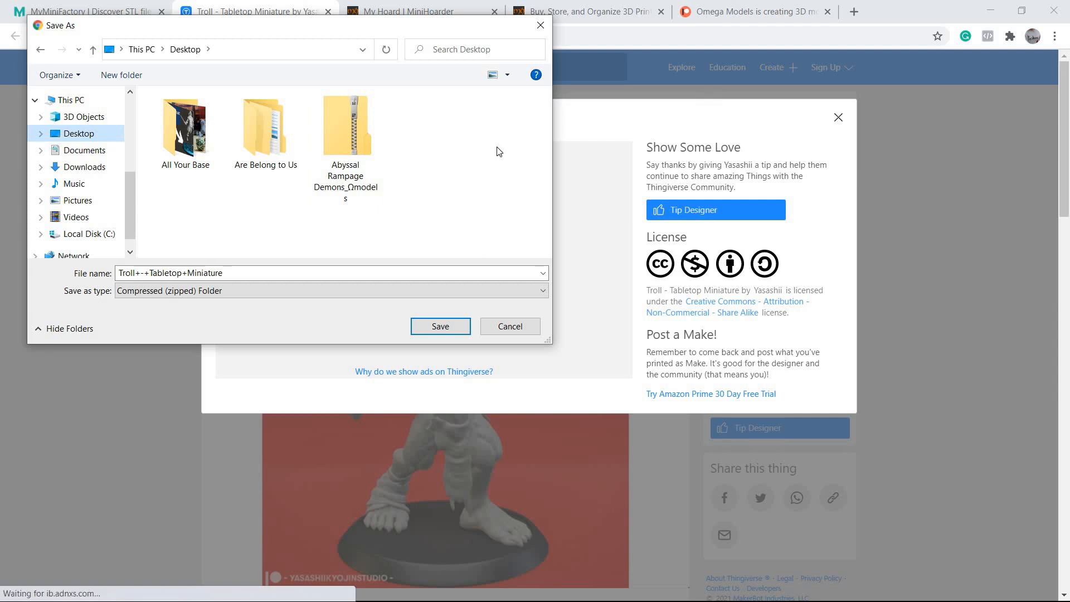
{"action": "mouse_move", "coordinate": [516, 150]}
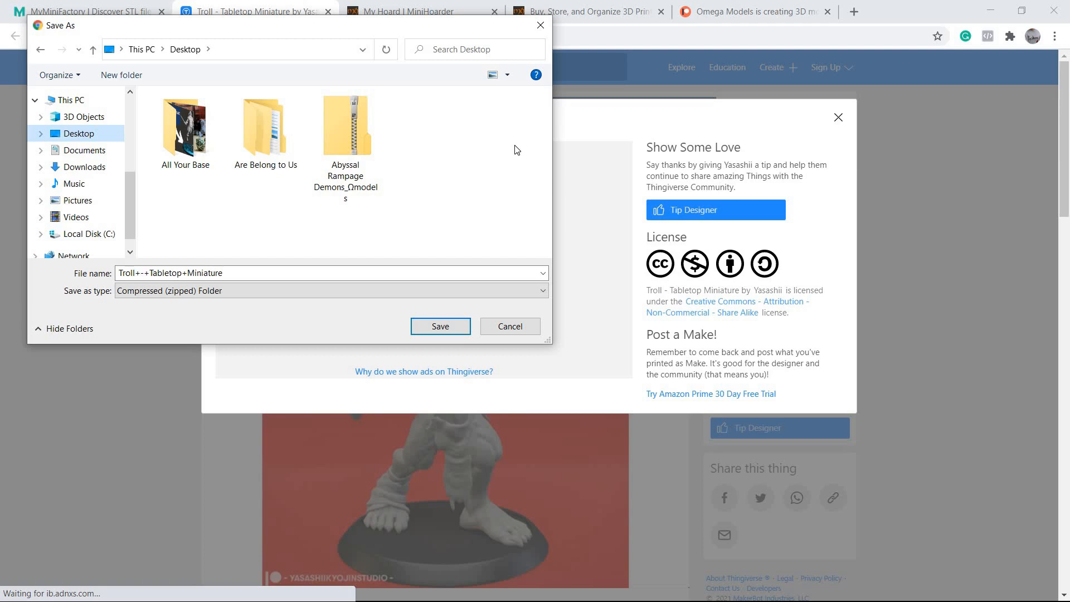
{"action": "mouse_move", "coordinate": [159, 129]}
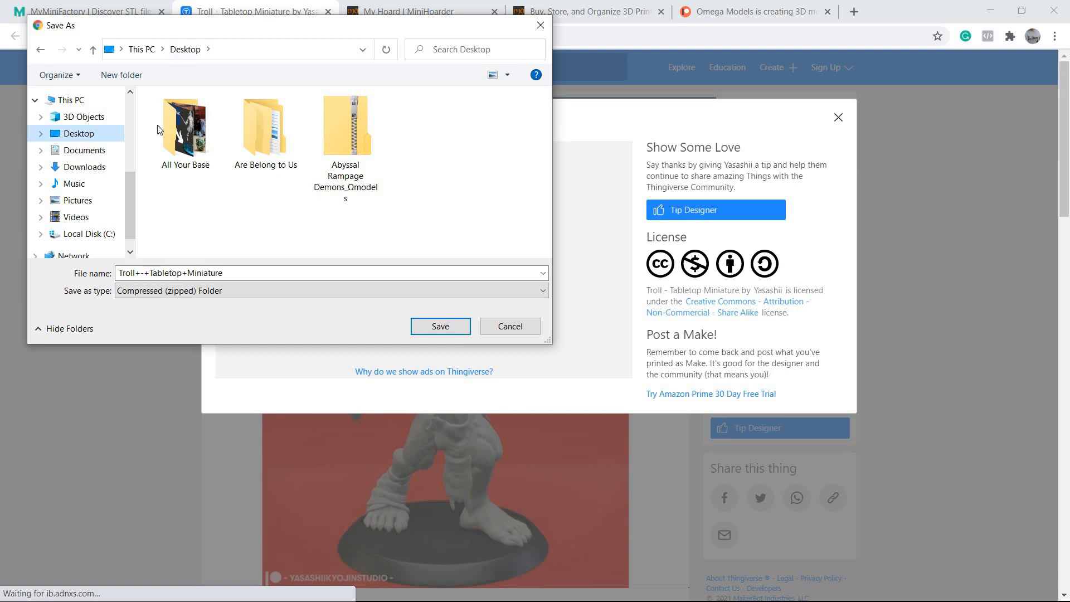
{"action": "mouse_move", "coordinate": [444, 153]}
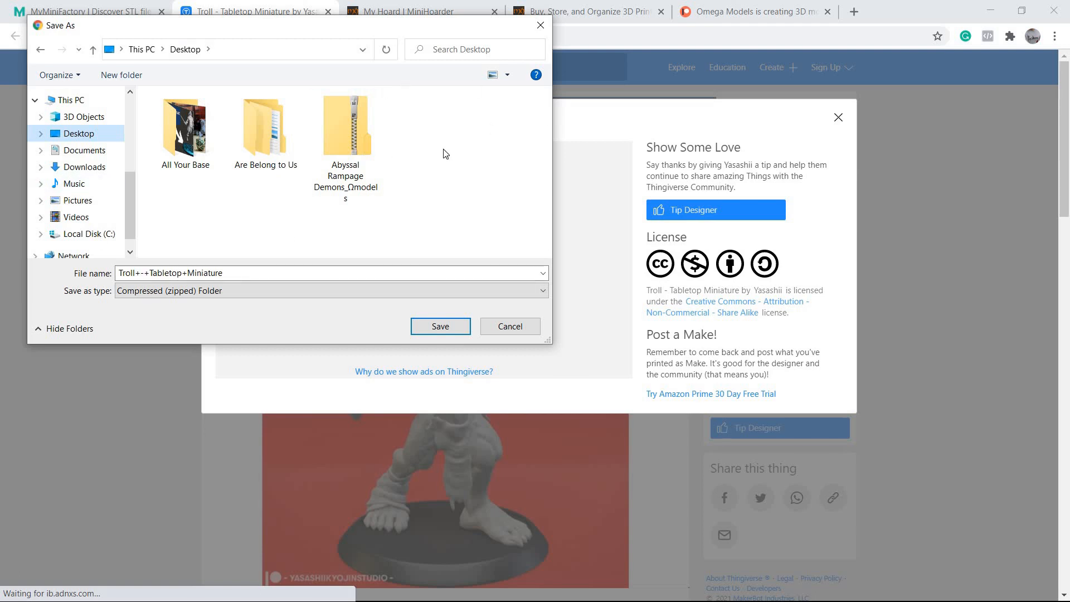
{"action": "left_click", "coordinate": [439, 326]}
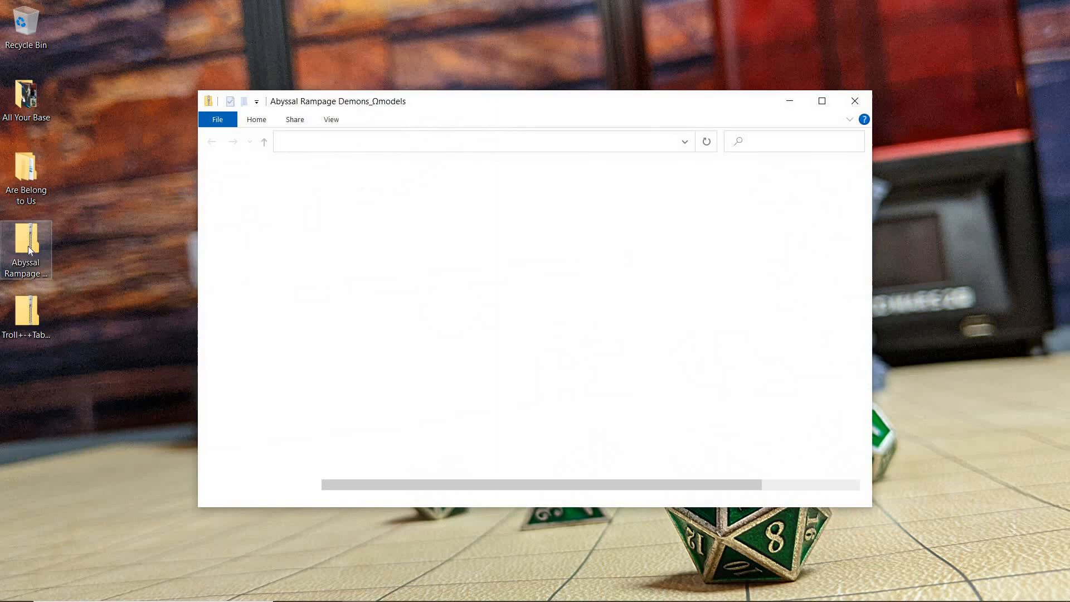
Close the Abyssal Rampage Demons archive, leaving the desktop showing both downloaded zips.
{"action": "double_click", "coordinate": [26, 244]}
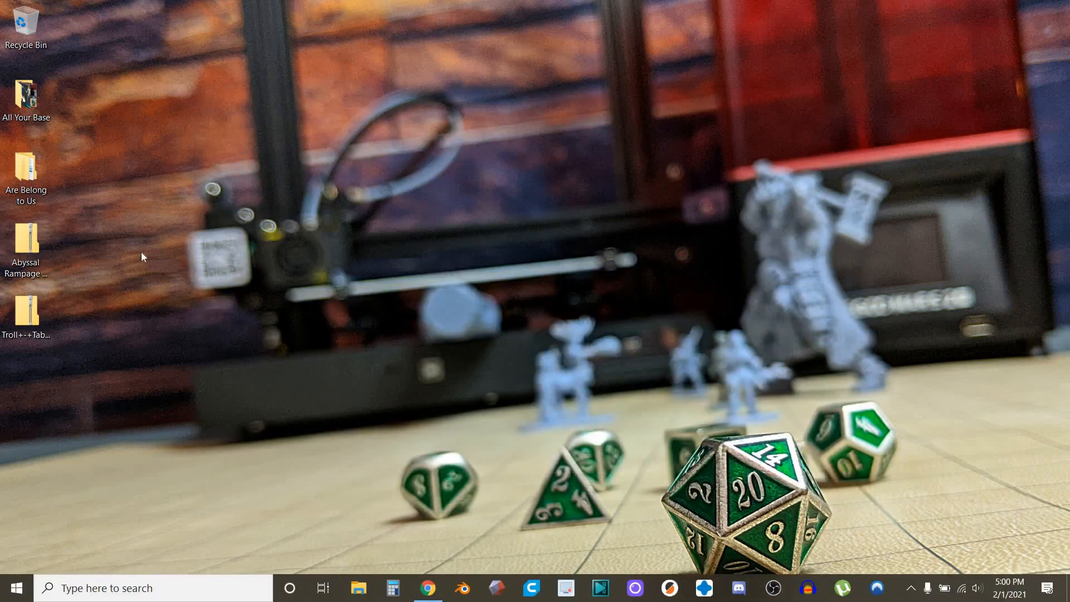
{"action": "mouse_move", "coordinate": [47, 263]}
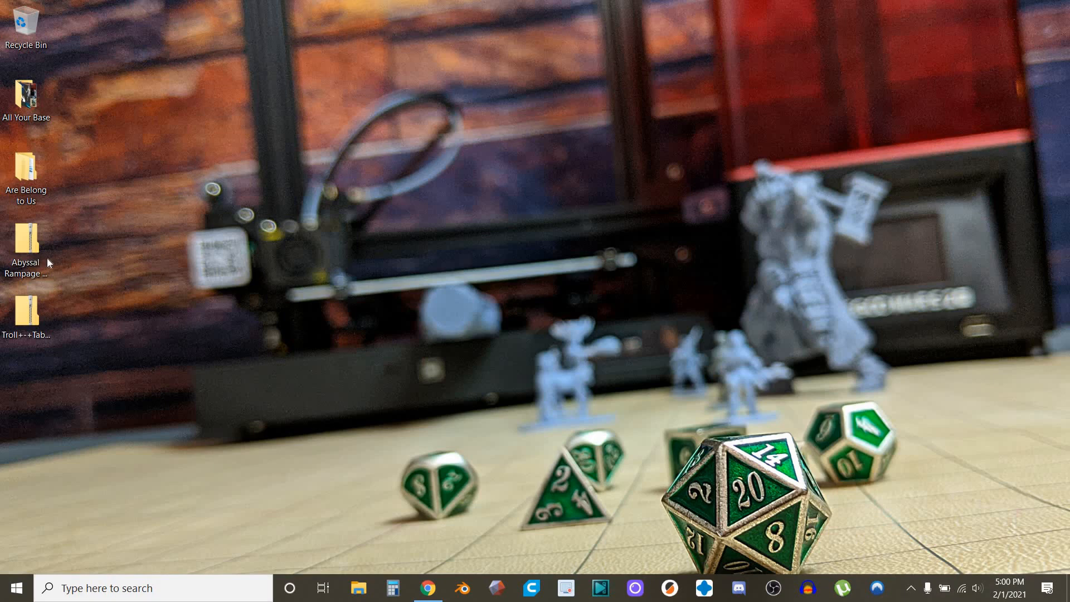
{"action": "mouse_move", "coordinate": [105, 249]}
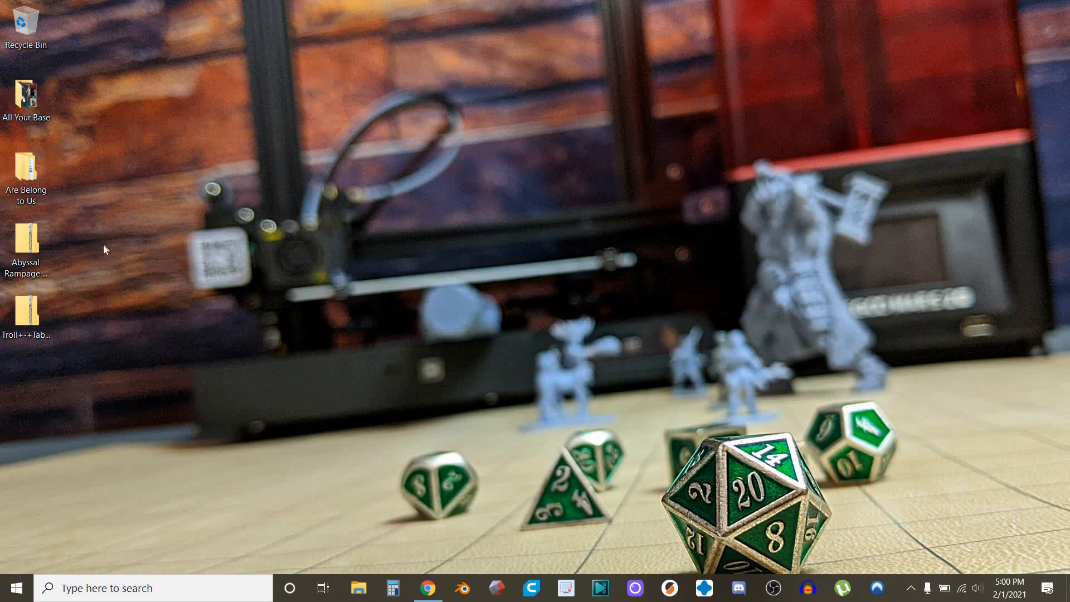
Create a new desktop folder and rename it 'Yasashii' after the Troll's designer.
{"action": "right_click", "coordinate": [105, 249]}
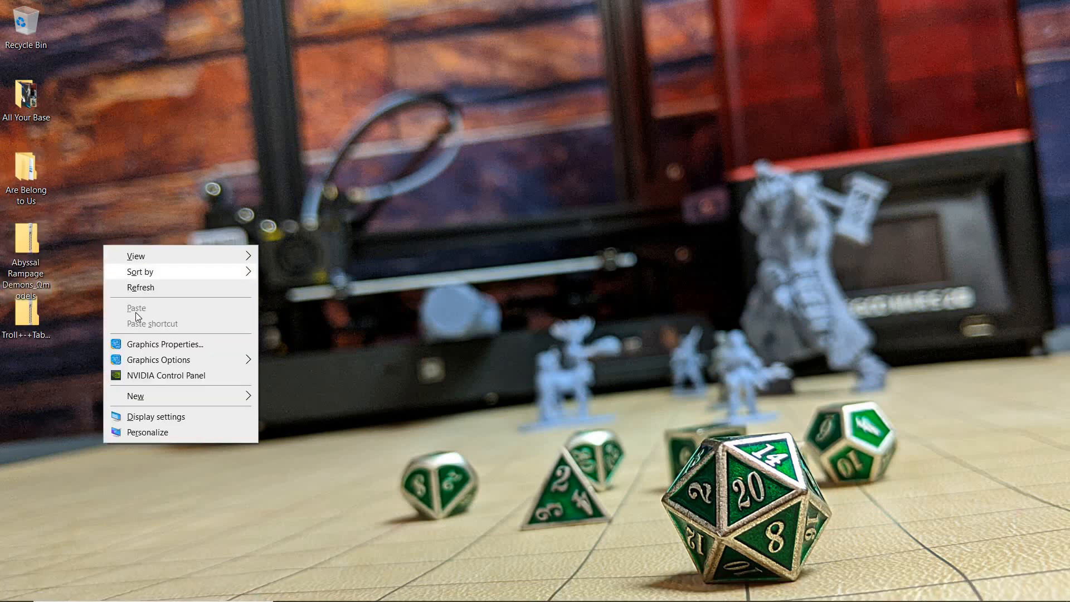
{"action": "left_click", "coordinate": [134, 395]}
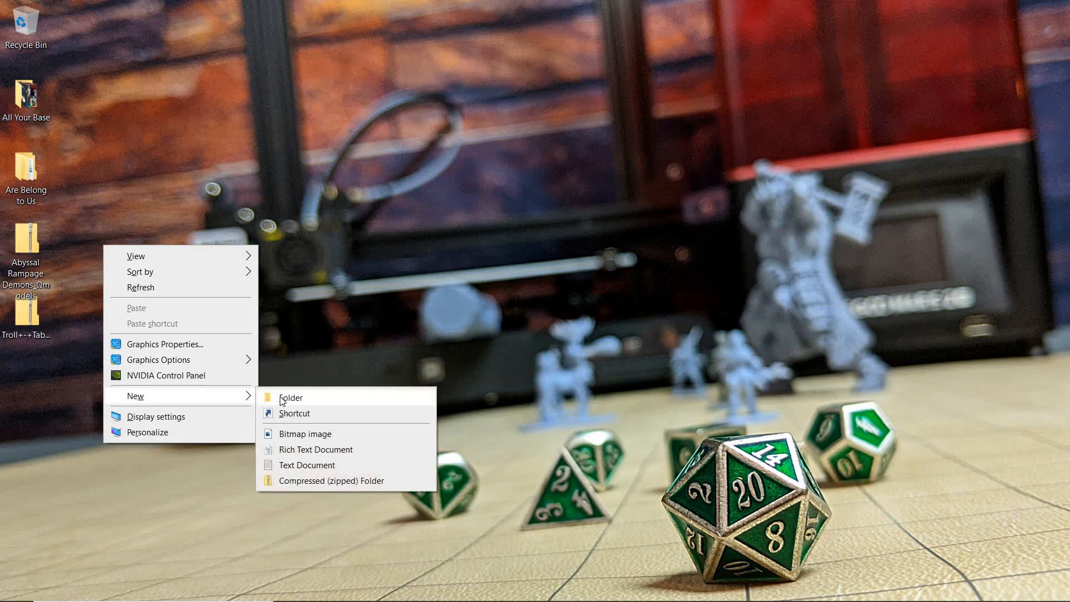
{"action": "left_click", "coordinate": [290, 397]}
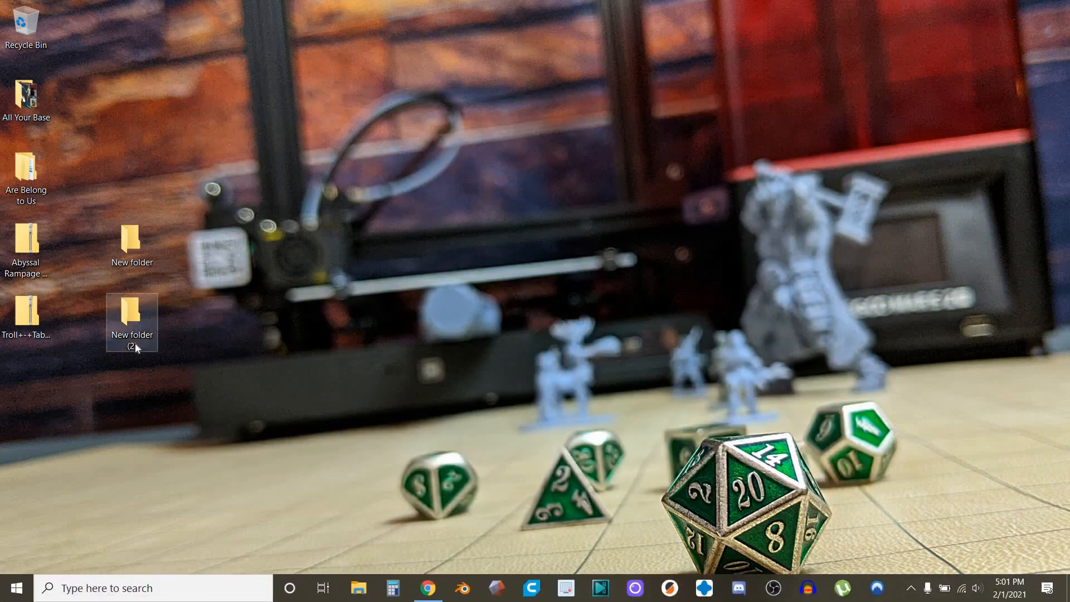
{"action": "right_click", "coordinate": [131, 321]}
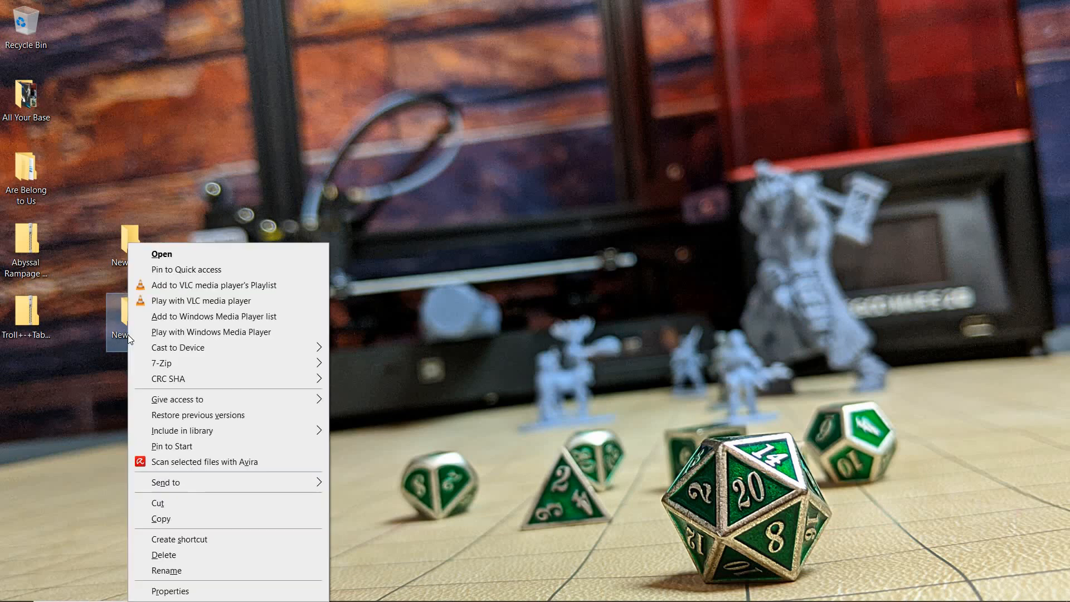
{"action": "left_click", "coordinate": [161, 253]}
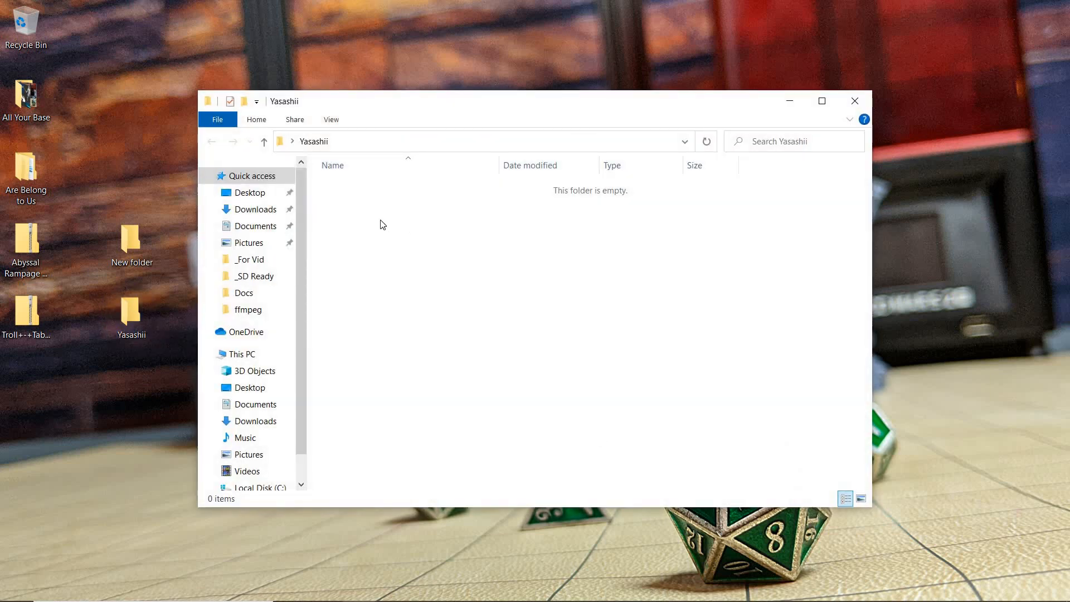
Create a 'Toll' subfolder in Yasashii and copy the Troll archive's contents into it.
{"action": "right_click", "coordinate": [381, 224]}
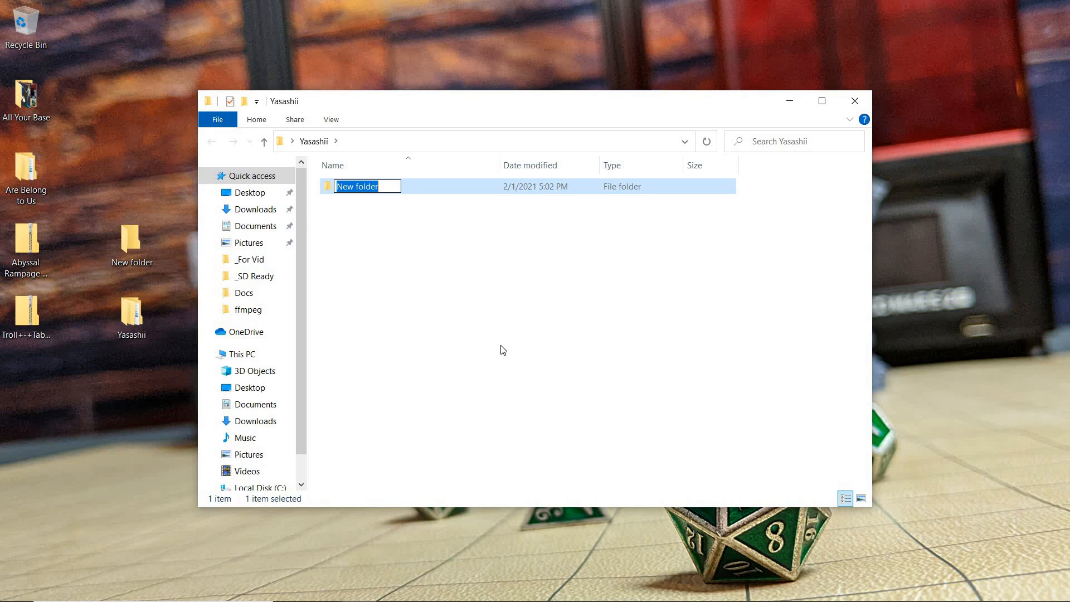
{"action": "mouse_move", "coordinate": [450, 336]}
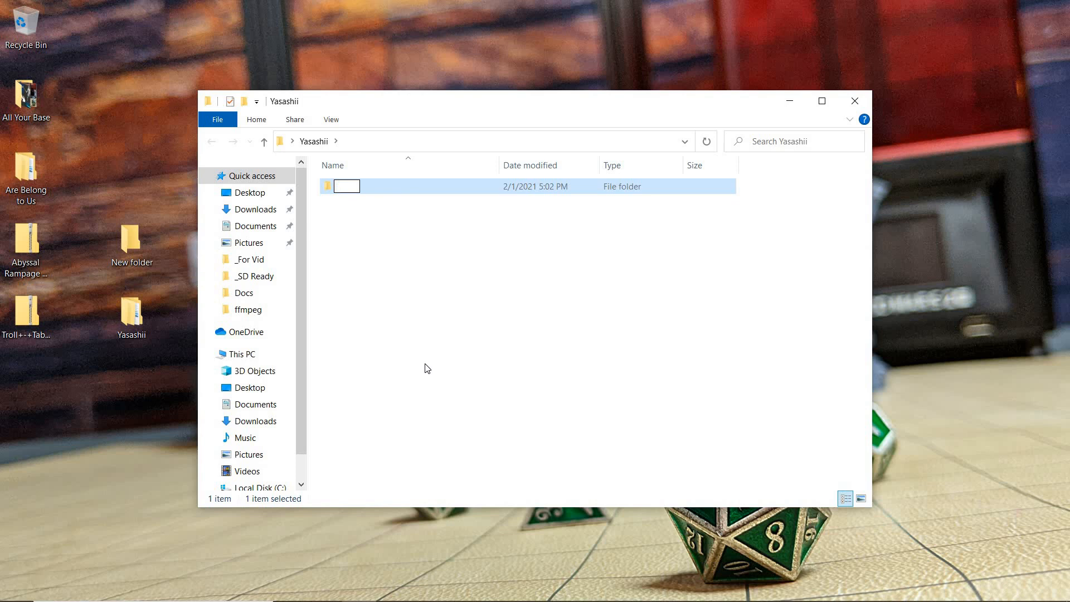
{"action": "type", "text": "Toll"}
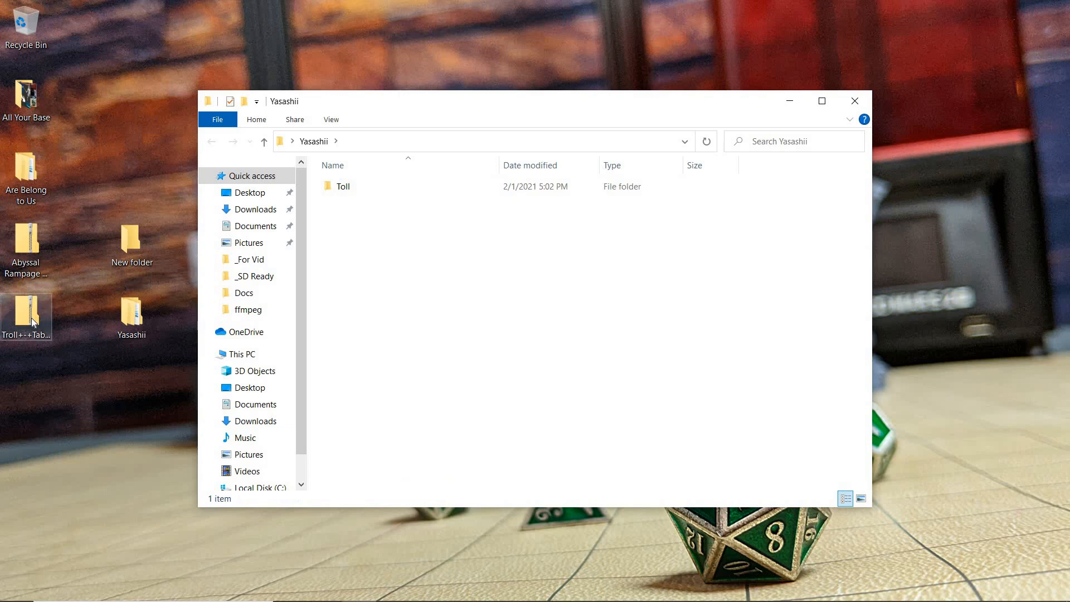
{"action": "double_click", "coordinate": [26, 309]}
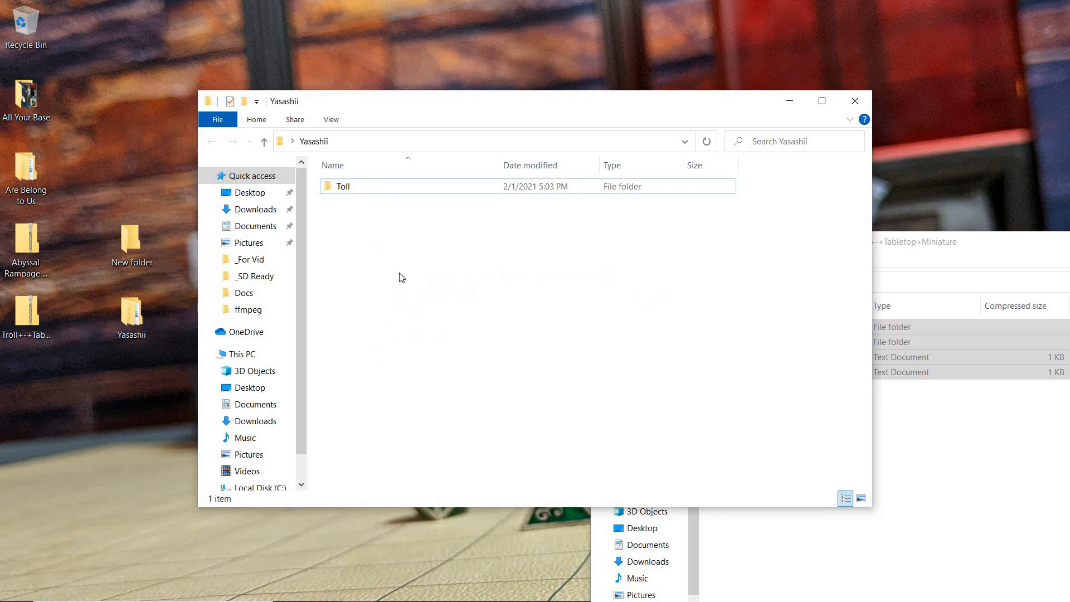
{"action": "left_click", "coordinate": [26, 312]}
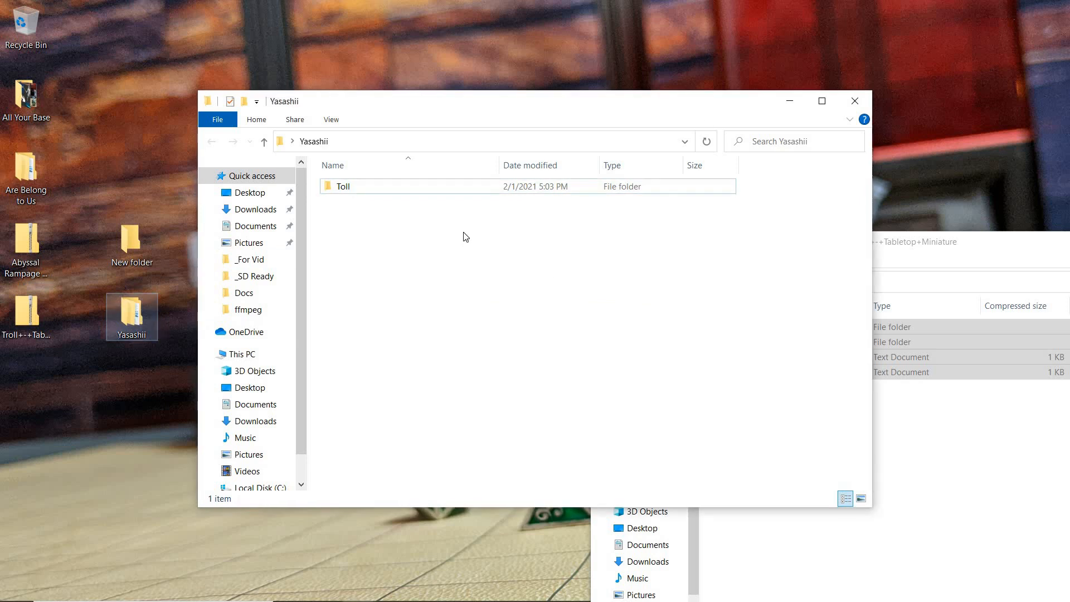
{"action": "double_click", "coordinate": [343, 186]}
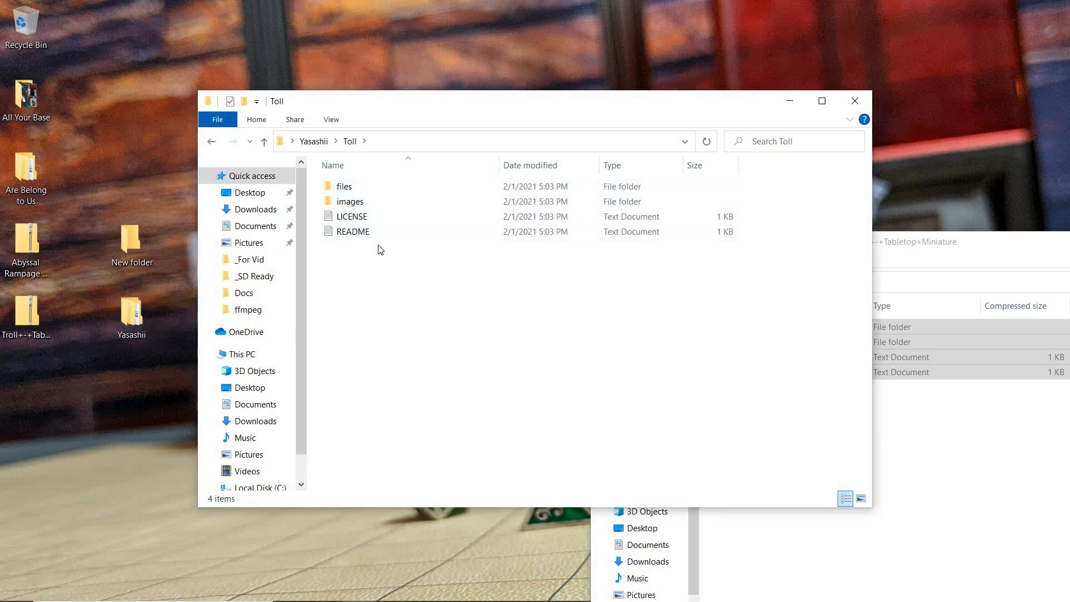
Look over README and the other Toll items, then open its 'files' folder.
{"action": "left_click", "coordinate": [352, 232]}
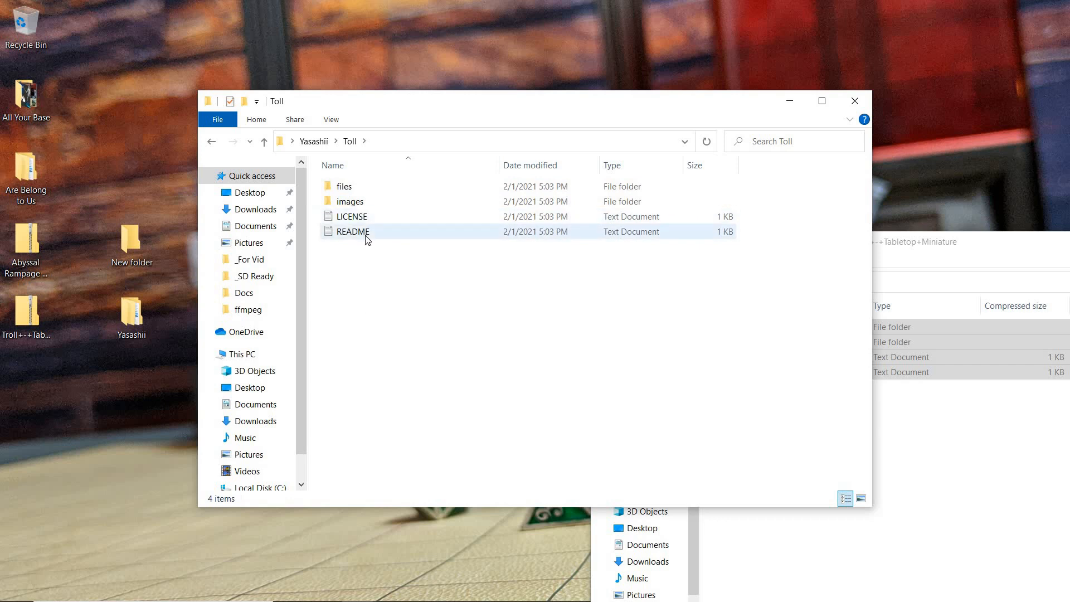
{"action": "left_click", "coordinate": [344, 187]}
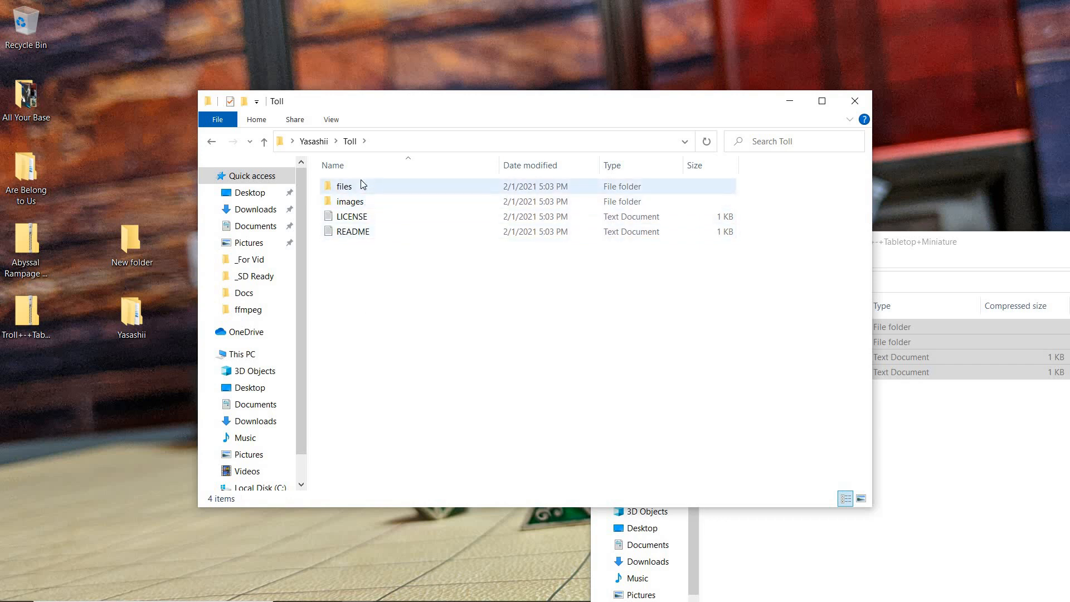
{"action": "left_click", "coordinate": [350, 200]}
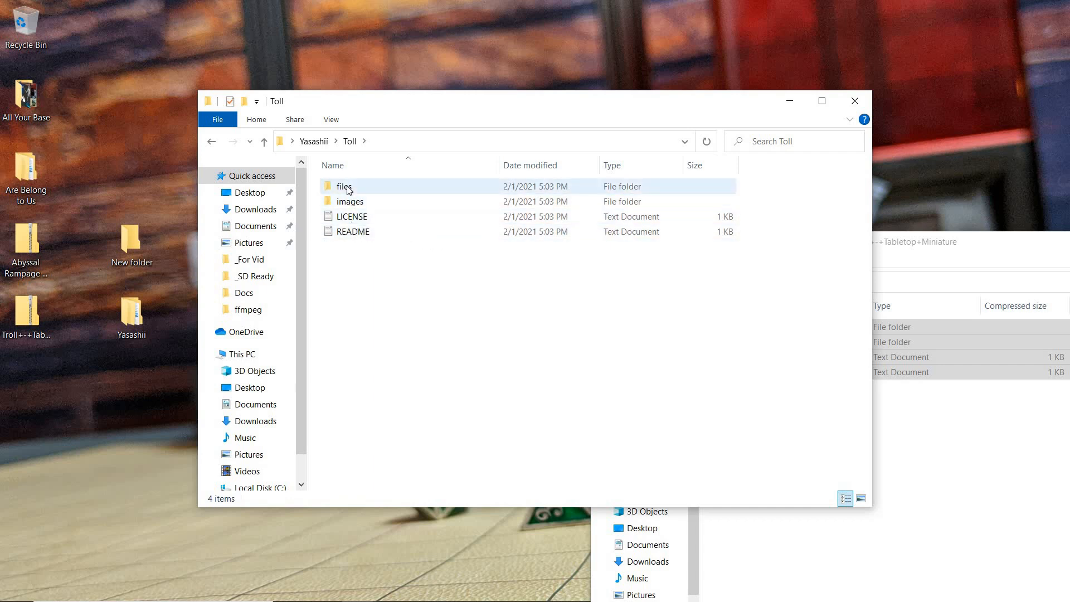
{"action": "mouse_move", "coordinate": [344, 186]}
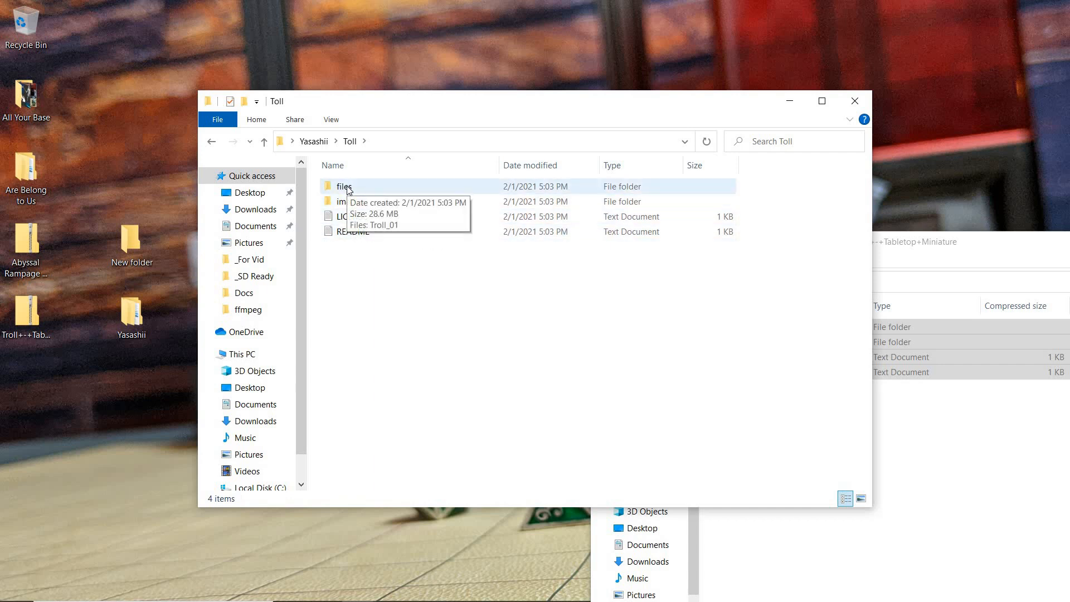
{"action": "double_click", "coordinate": [344, 186]}
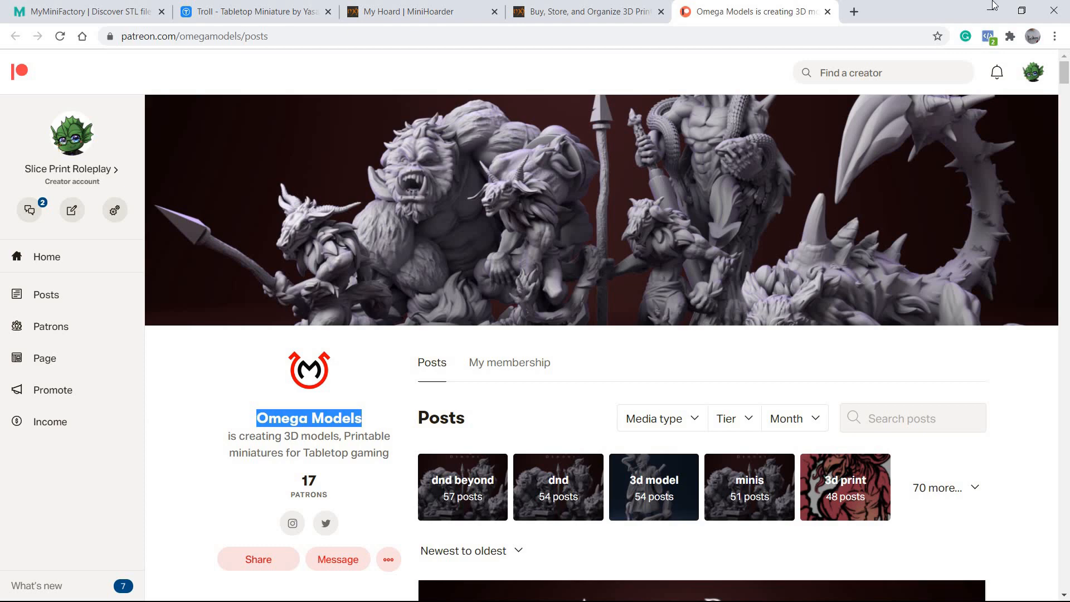
{"action": "mouse_move", "coordinate": [1022, 10]}
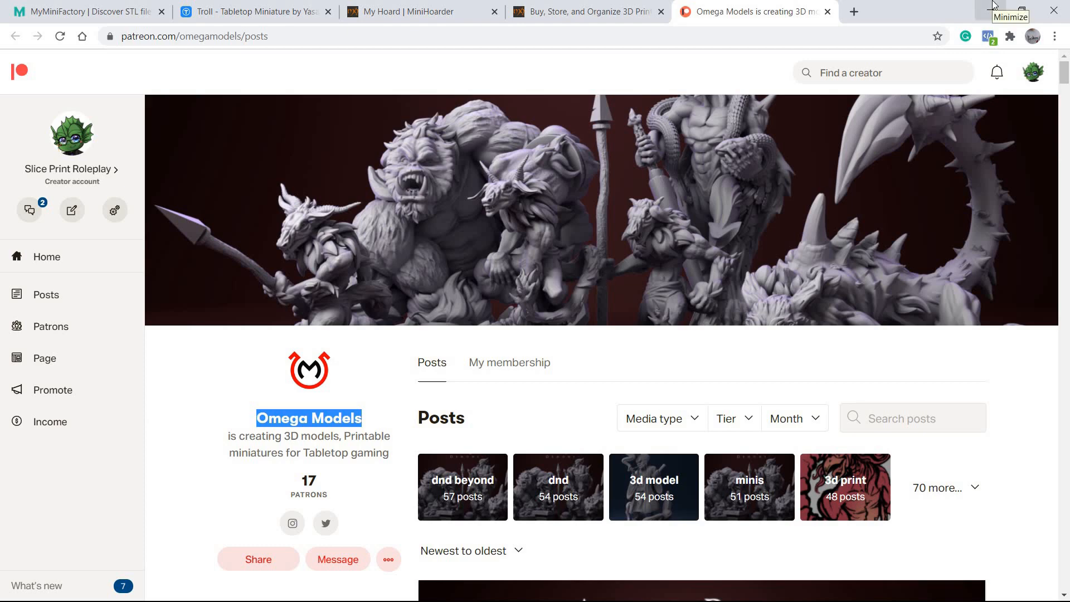
Minimize Chrome to return to the desktop's empty Omega Models folder.
{"action": "left_click", "coordinate": [1010, 16]}
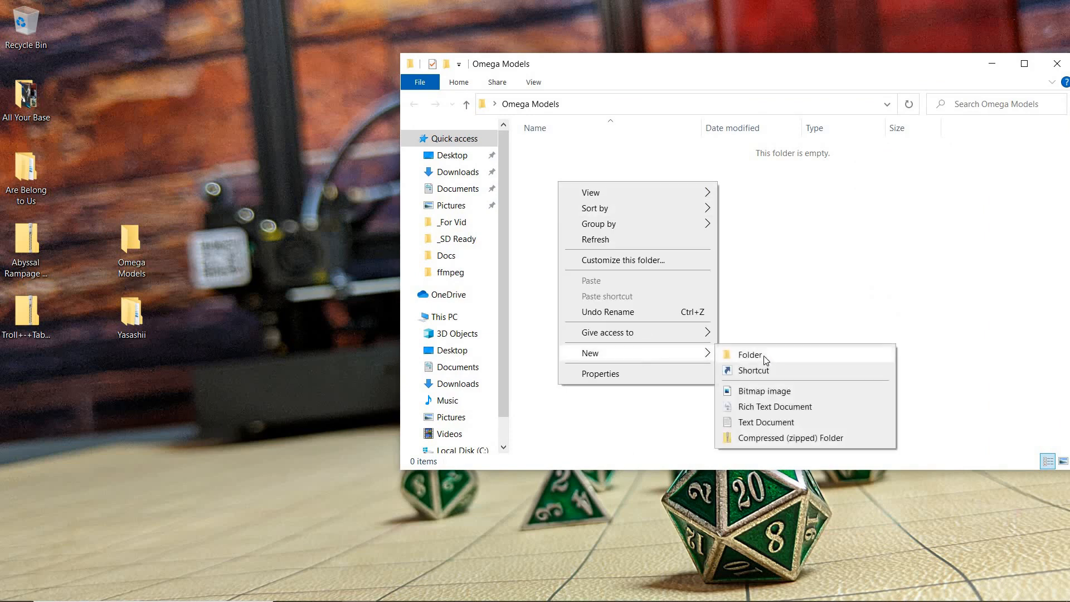
Create 'Abyssal Rampage Demons_Ωmodels' in Omega Models and drag the archive's model files into it.
{"action": "left_click", "coordinate": [749, 354]}
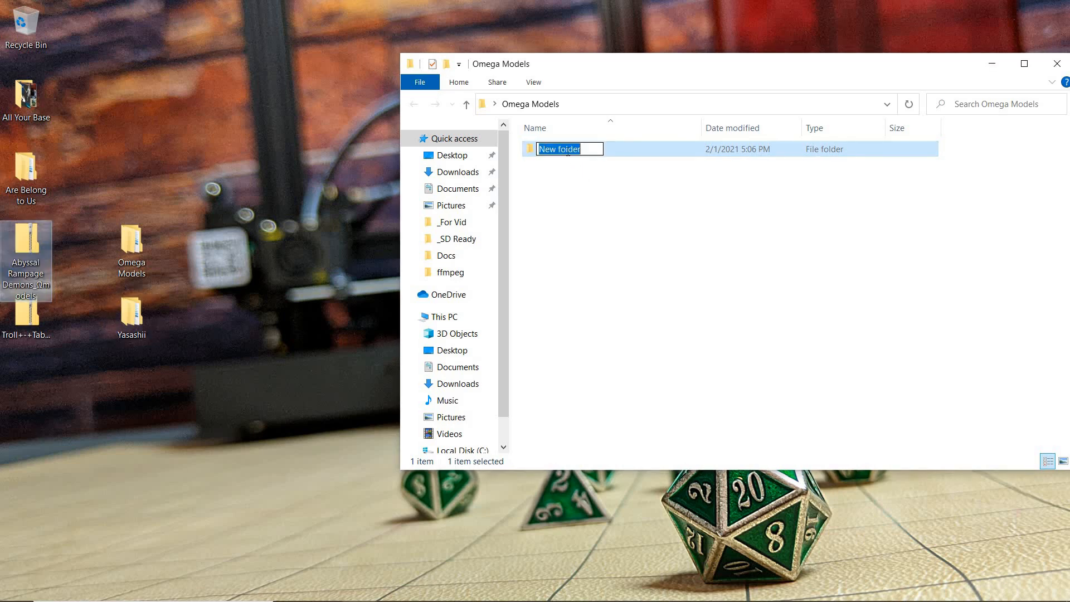
{"action": "type", "text": "Abyssal Rampage Demons_Ωmodels"}
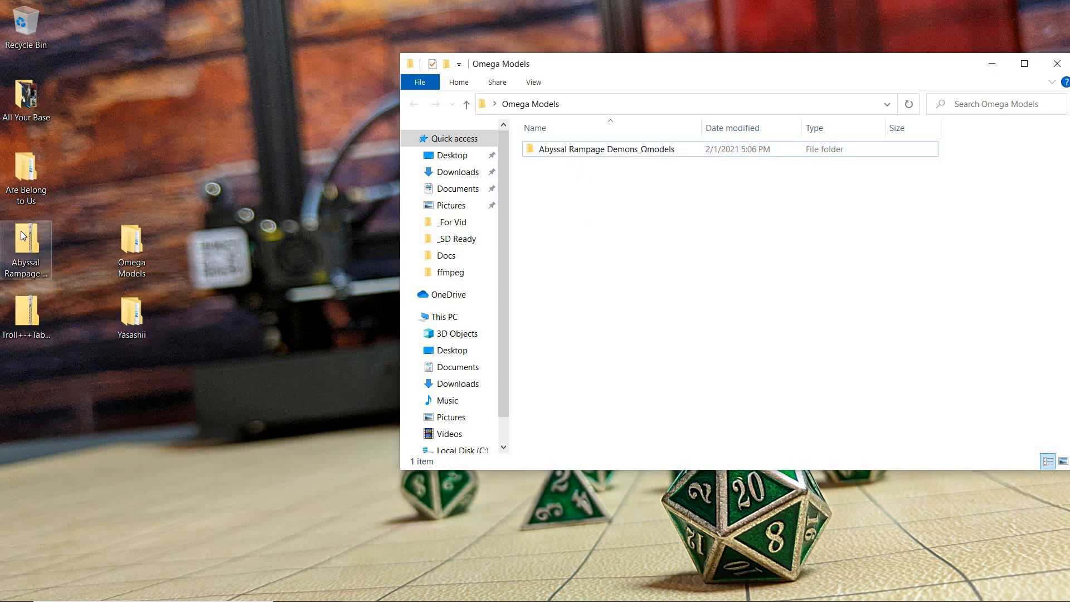
{"action": "double_click", "coordinate": [610, 148]}
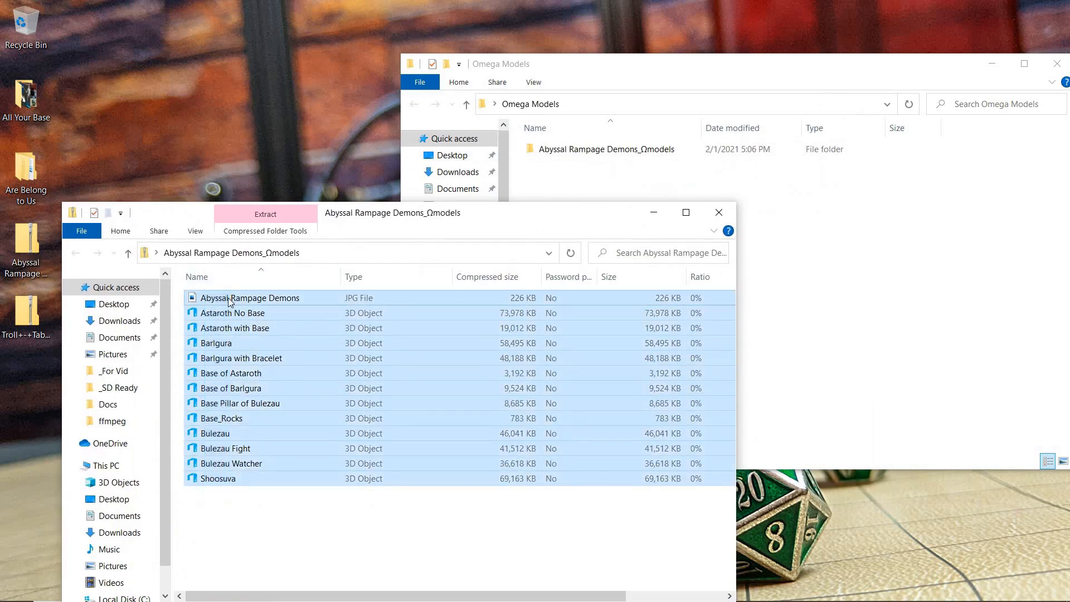
{"action": "left_click_drag", "start_coordinate": [232, 297], "coordinate": [597, 149]}
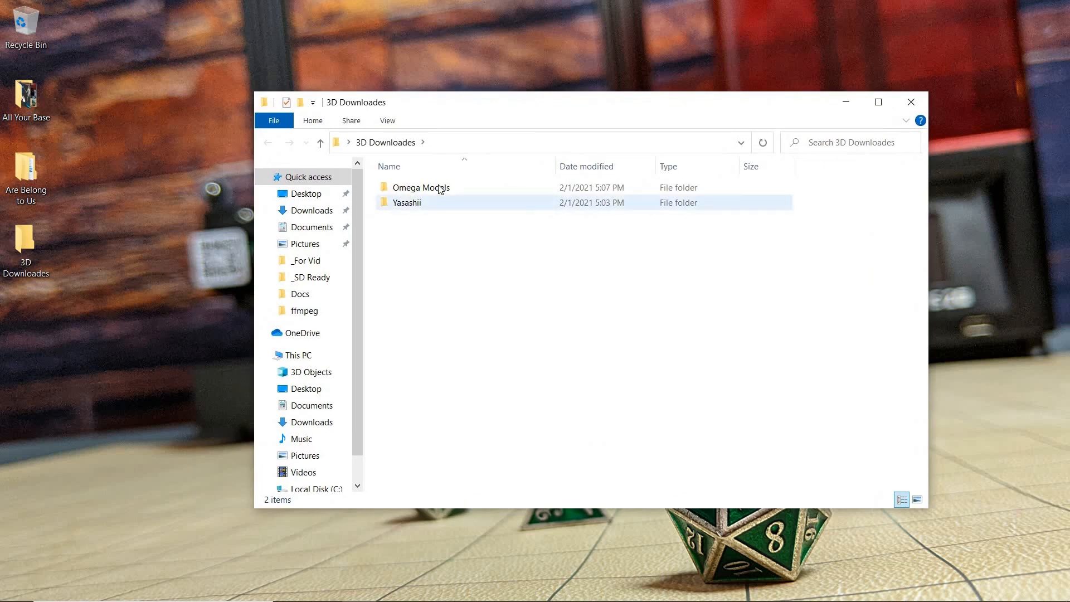
Check Omega Models holds the Abyssal Rampage Demons_Ωmodels folder, then return to 3D Downloades.
{"action": "double_click", "coordinate": [421, 188]}
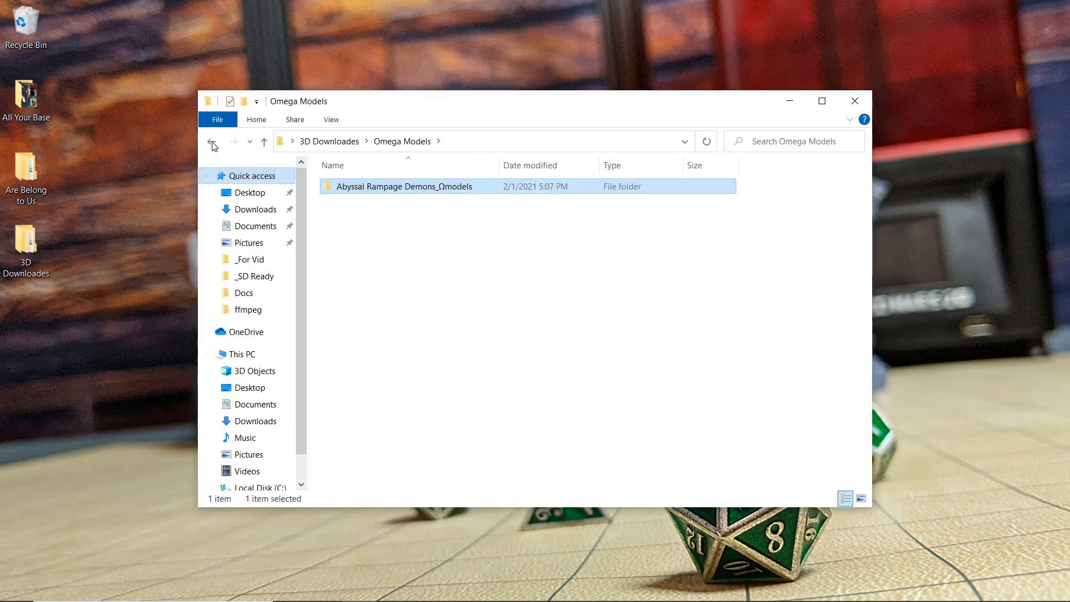
{"action": "left_click", "coordinate": [212, 142]}
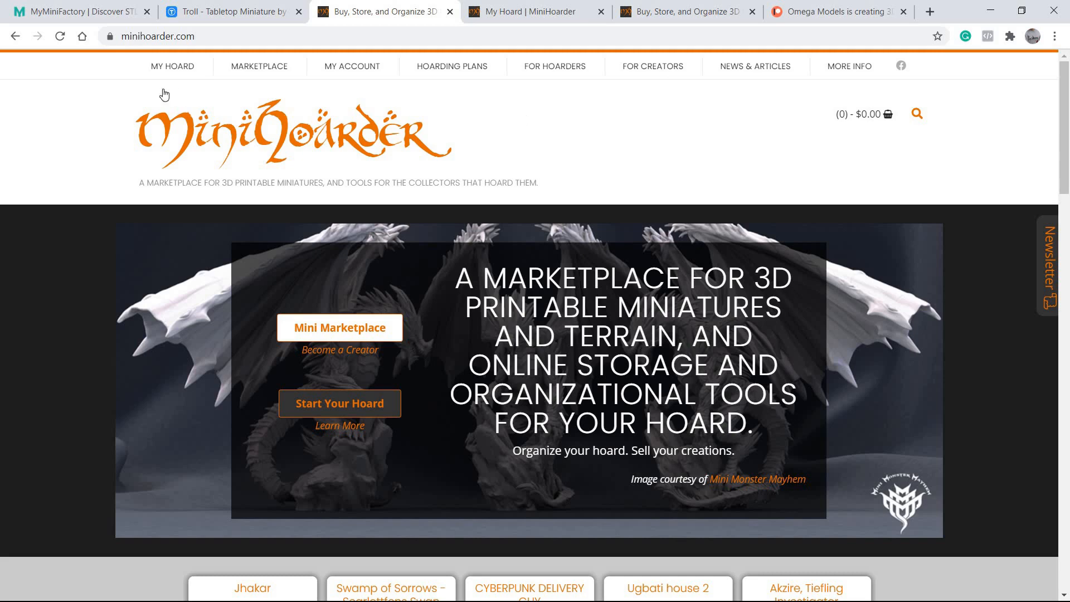
Go to My Hoard's Upload Files page and bring up a File Explorer window alongside it.
{"action": "left_click", "coordinate": [172, 66]}
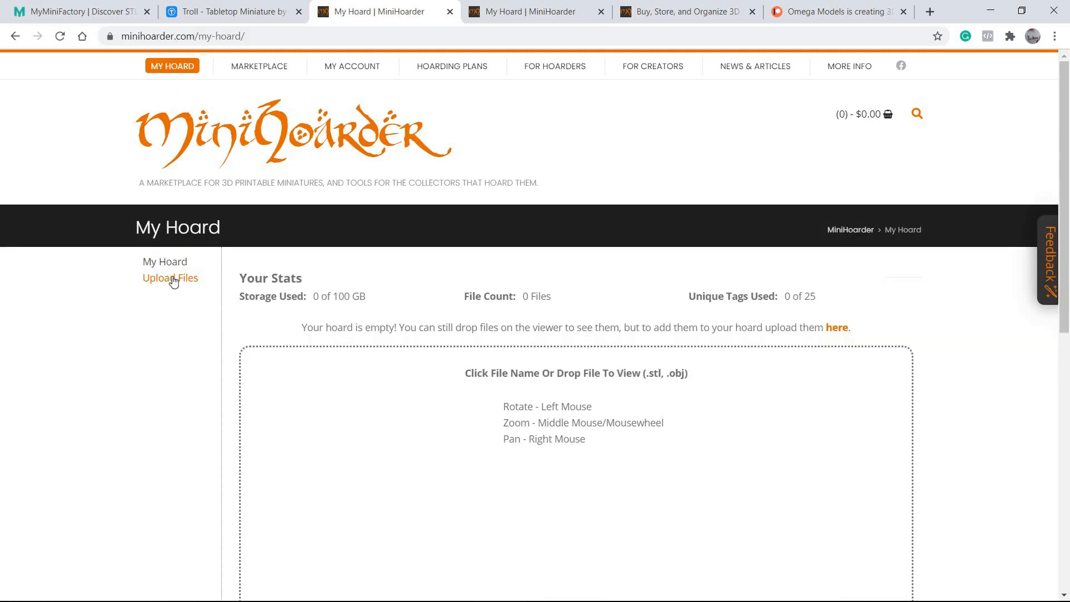
{"action": "left_click", "coordinate": [169, 277]}
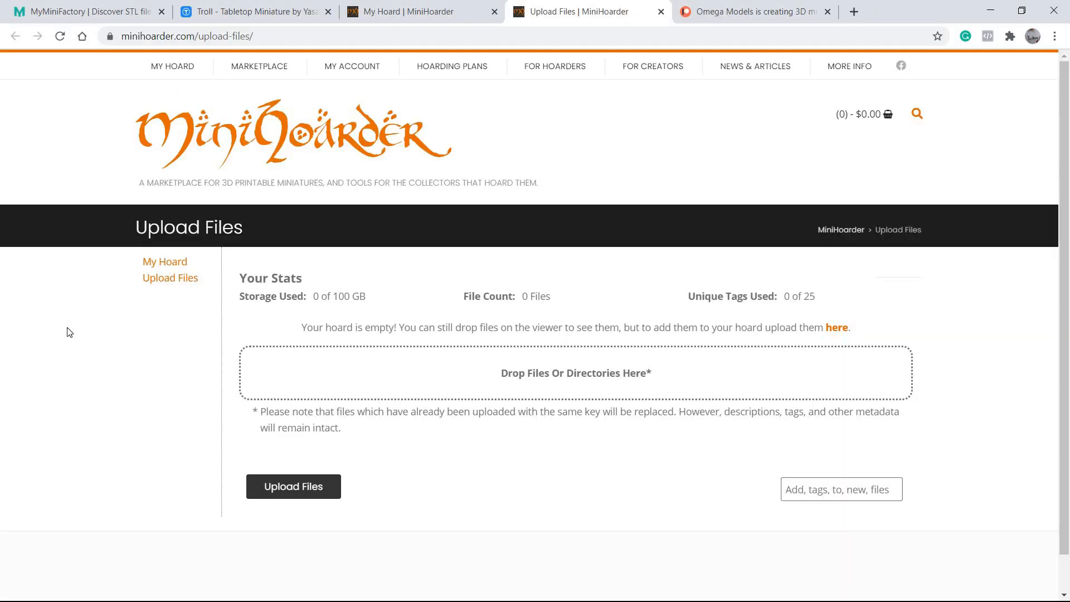
{"action": "left_click", "coordinate": [10, 588]}
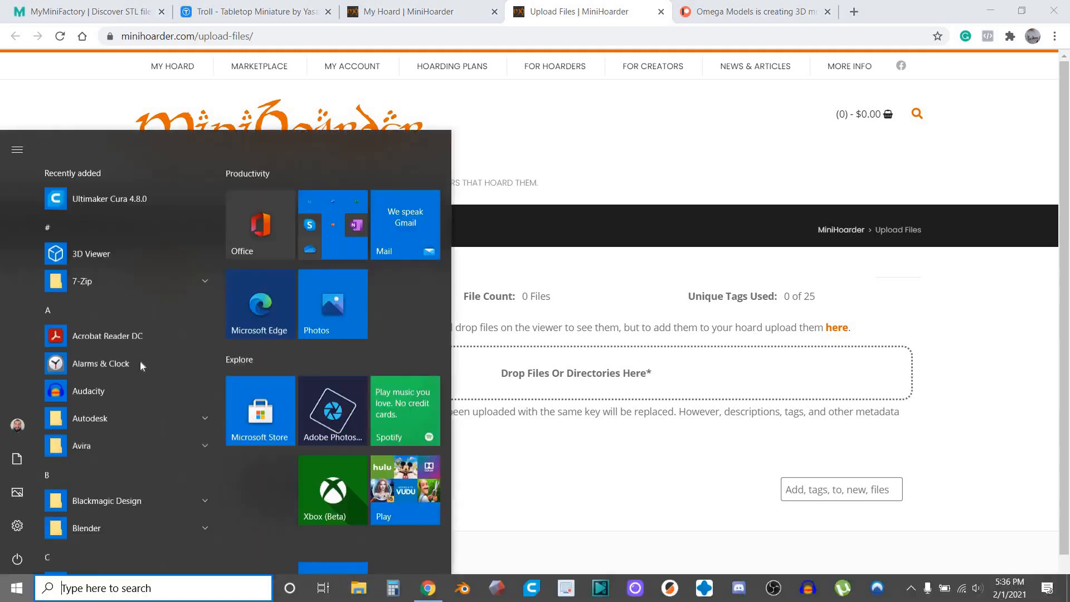
{"action": "left_click", "coordinate": [357, 587]}
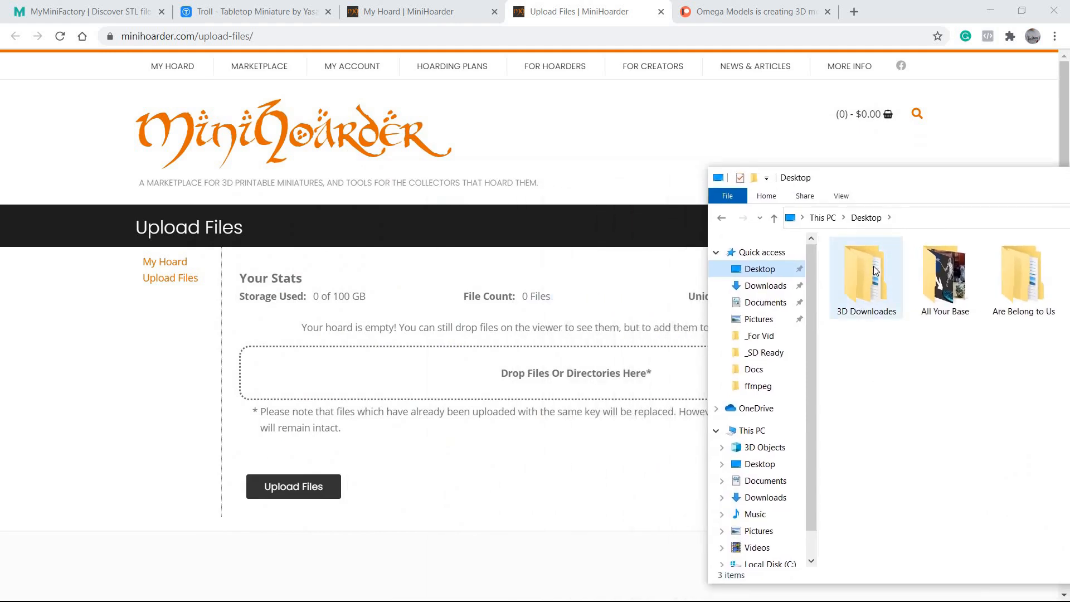
Drop the whole 3D Downloades folder onto the upload zone so the hoard holds 17 files.
{"action": "left_click_drag", "start_coordinate": [865, 277], "coordinate": [508, 351]}
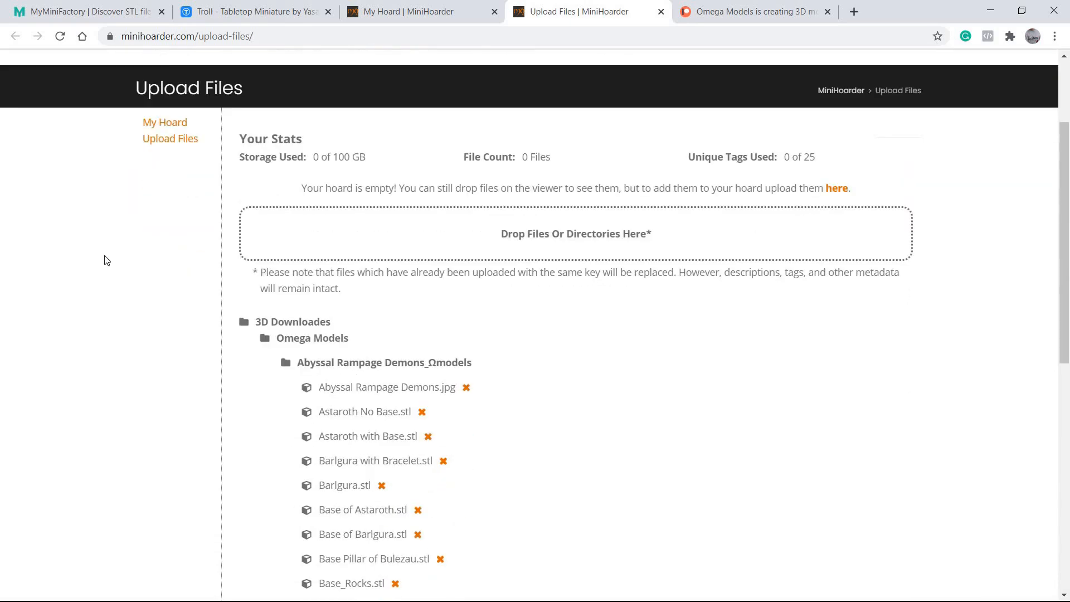
{"action": "scroll", "scroll_direction": "down", "scroll_amount": 3}
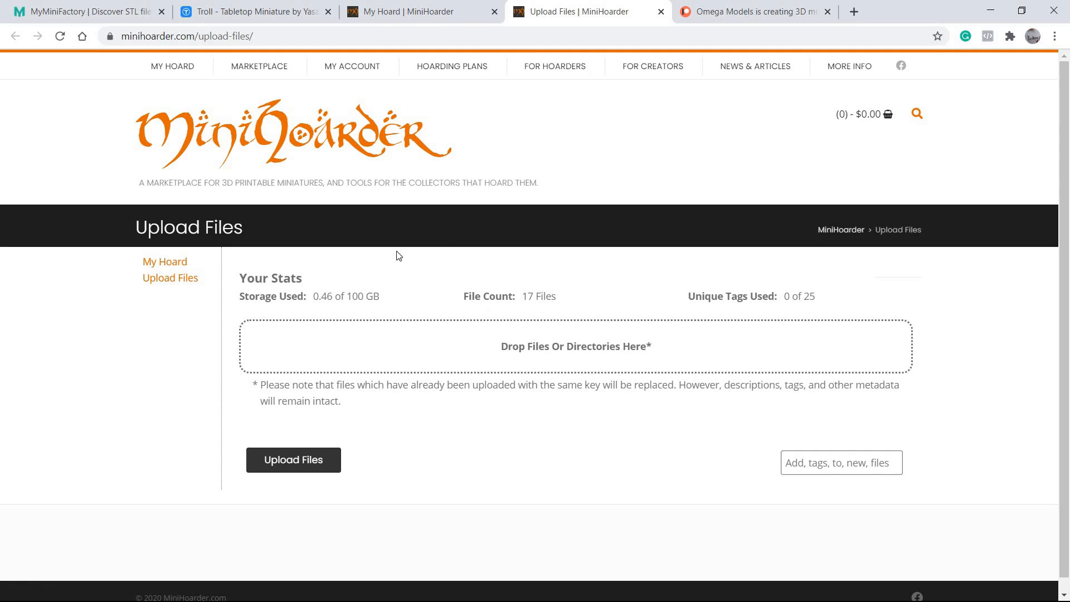
{"action": "mouse_move", "coordinate": [165, 261]}
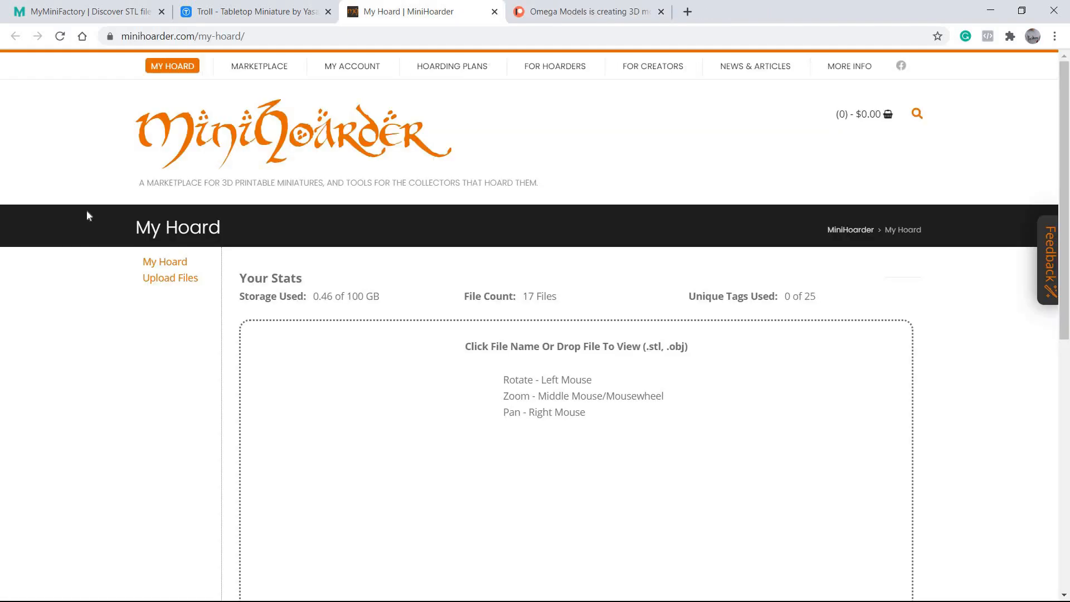
Navigate the hoard into 3D Downloades > Omega Models.
{"action": "scroll", "scroll_direction": "down", "scroll_amount": 3}
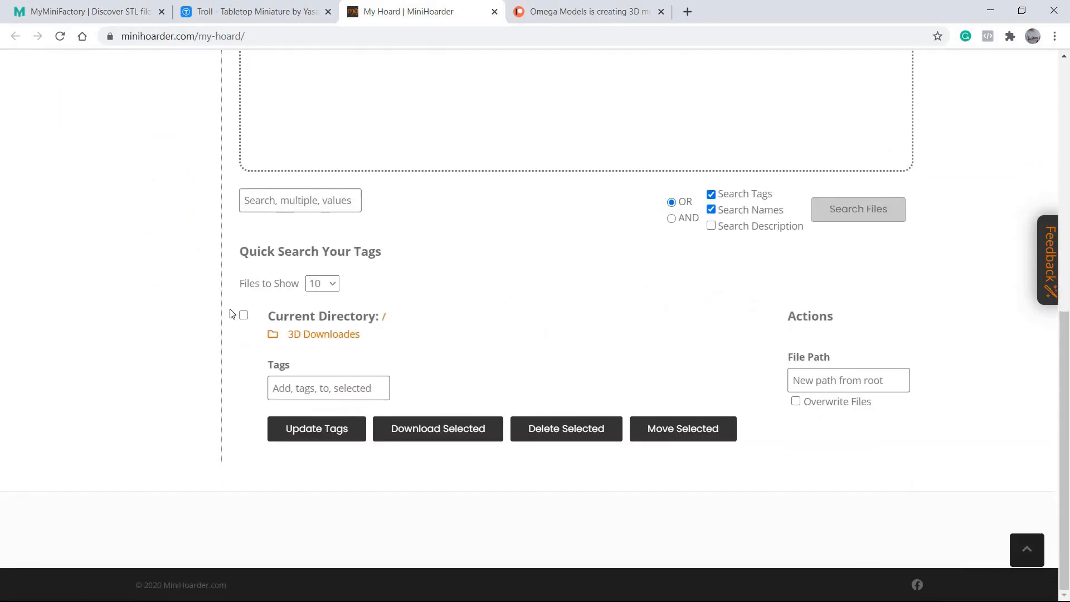
{"action": "mouse_move", "coordinate": [401, 275]}
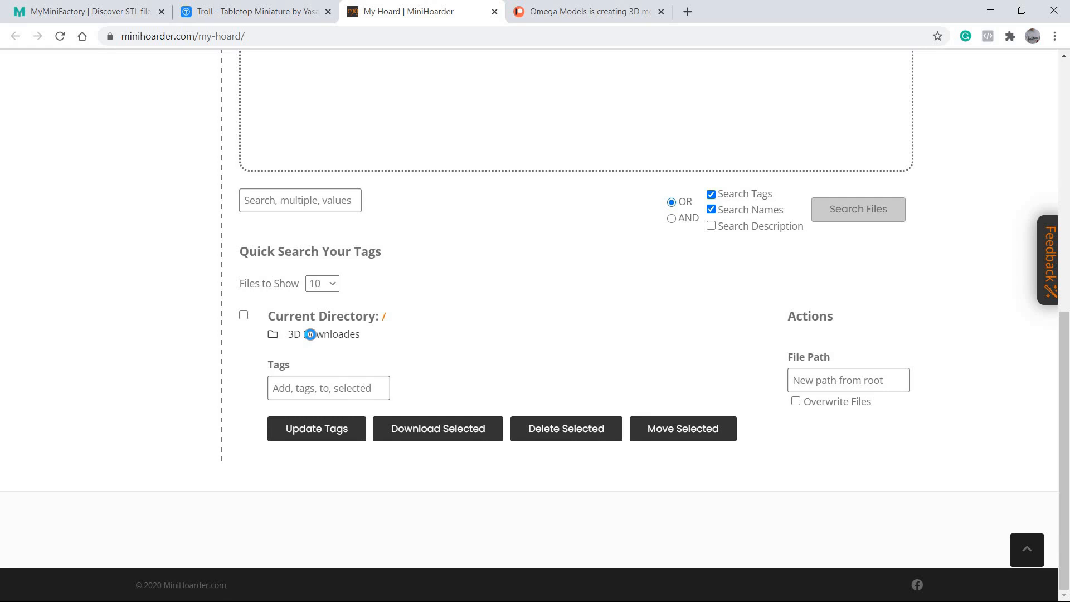
{"action": "left_click", "coordinate": [326, 333]}
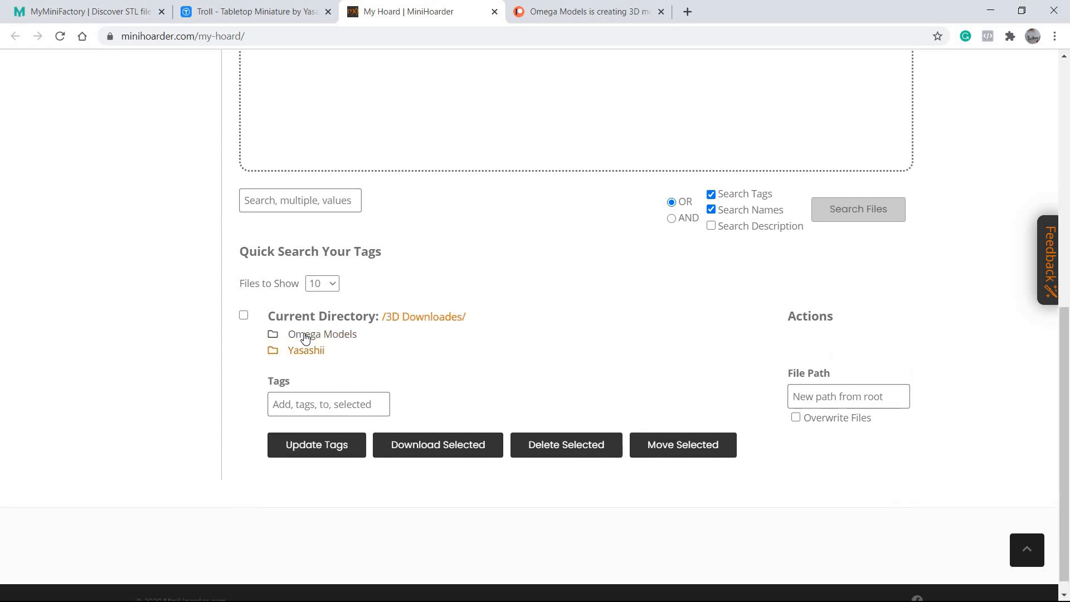
{"action": "left_click", "coordinate": [321, 334]}
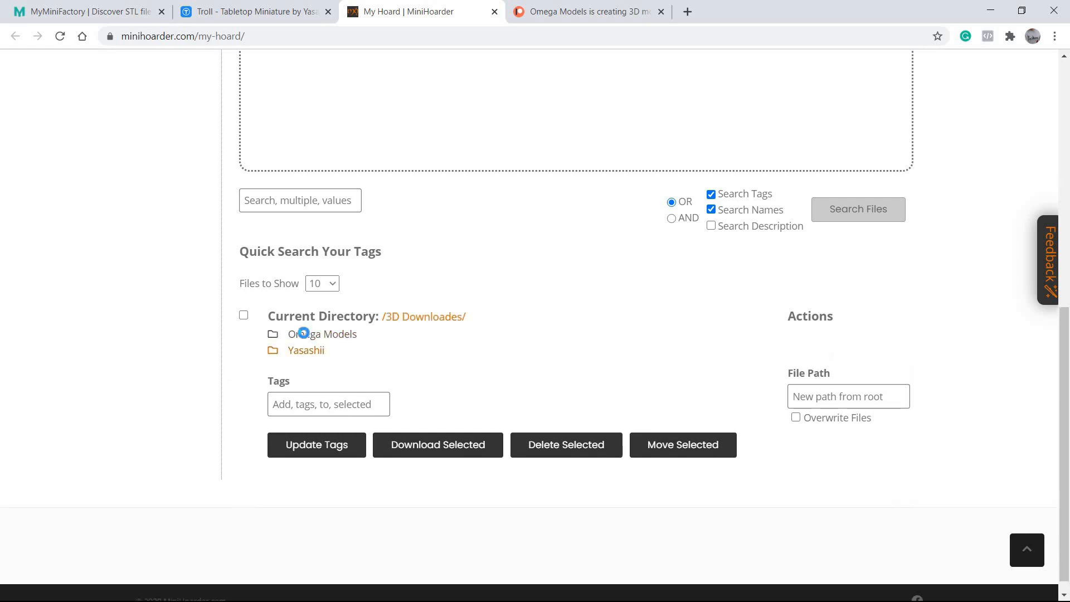
{"action": "left_click", "coordinate": [322, 334]}
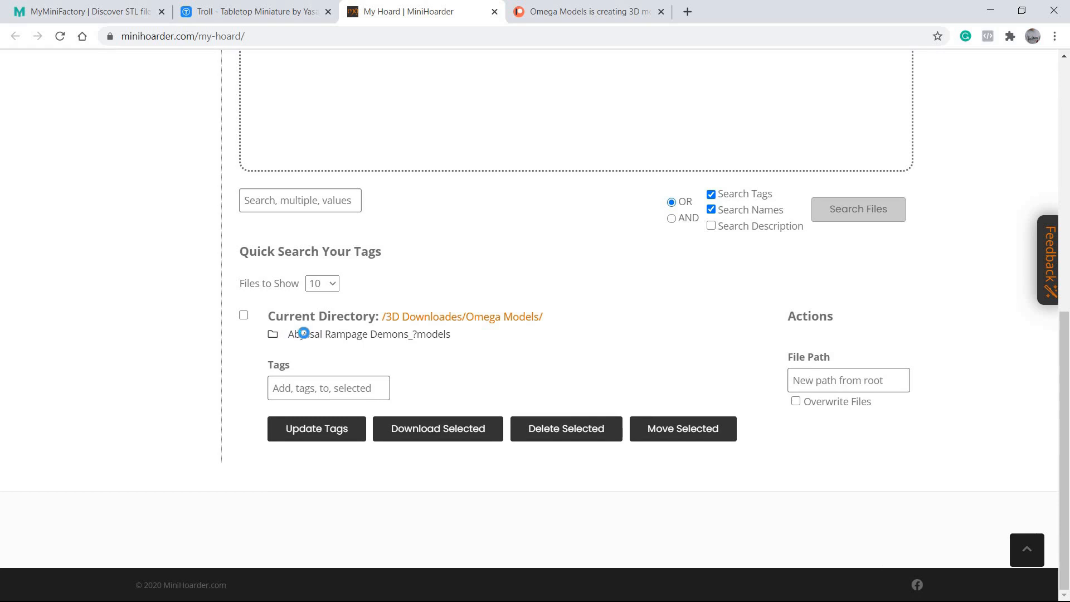
Enter the Abyssal Rampage Demons folder and select all ten of its files.
{"action": "left_click", "coordinate": [303, 333]}
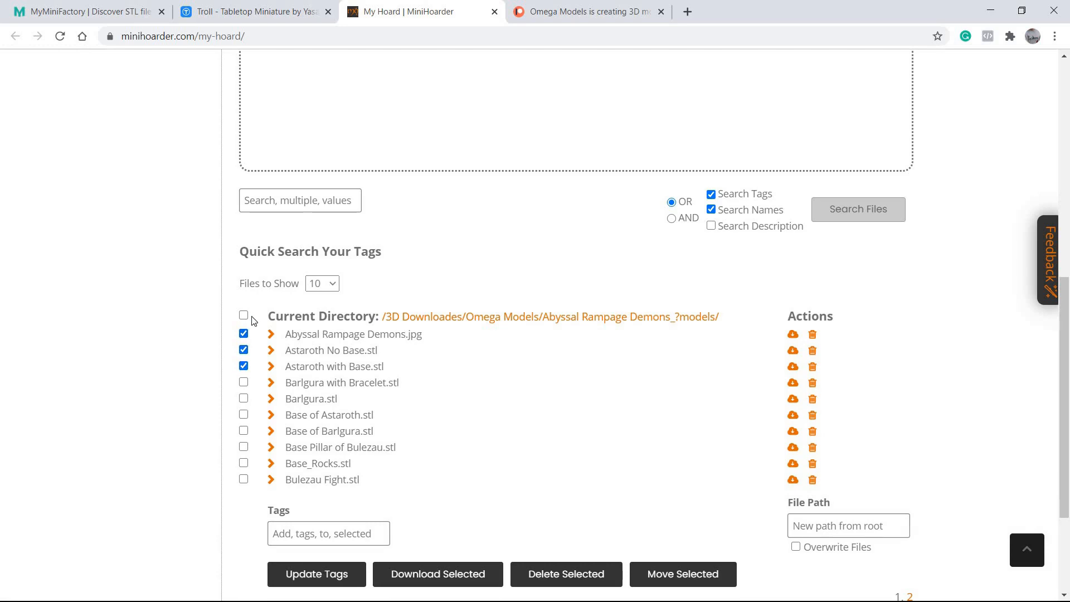
{"action": "left_click", "coordinate": [244, 314]}
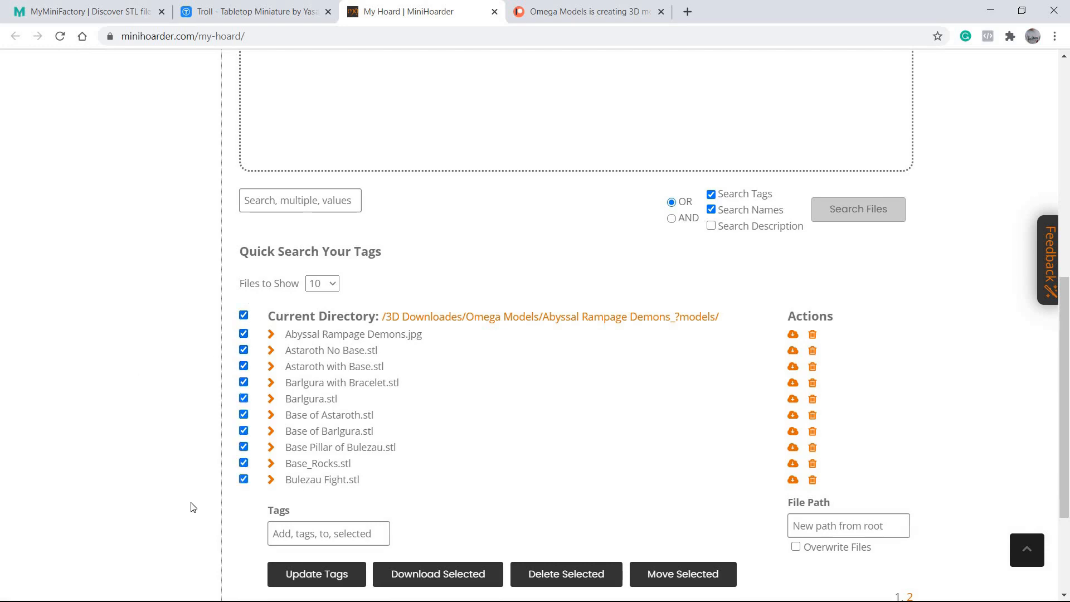